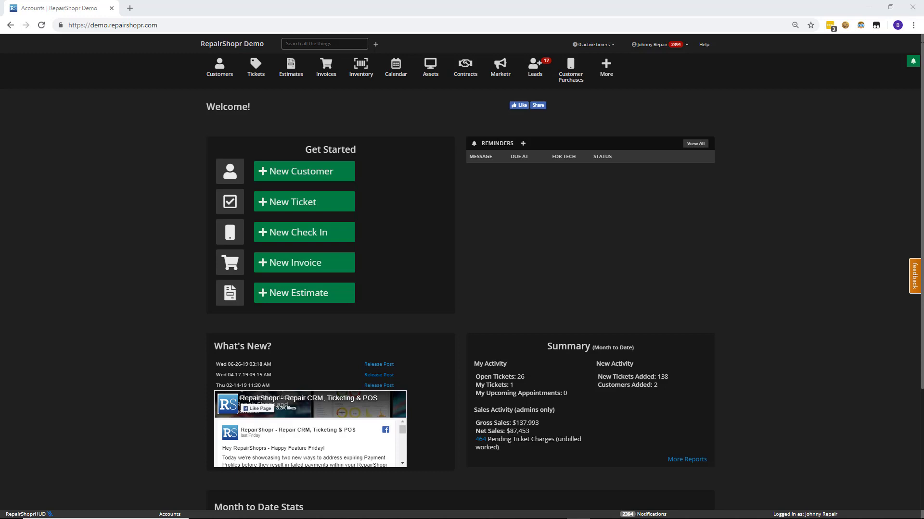
mouse_move(635, 217)
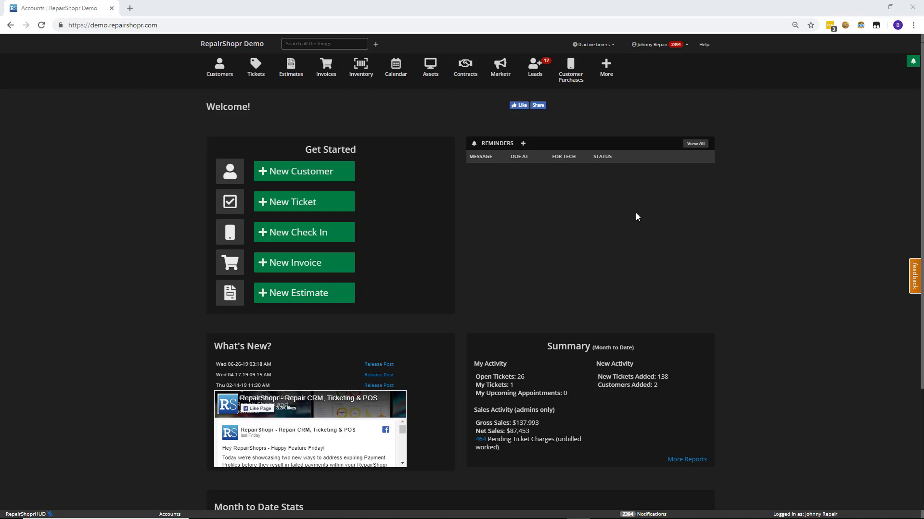
- Open the More menu in the top navigation to list extra sections like Documentation
left_click(605, 66)
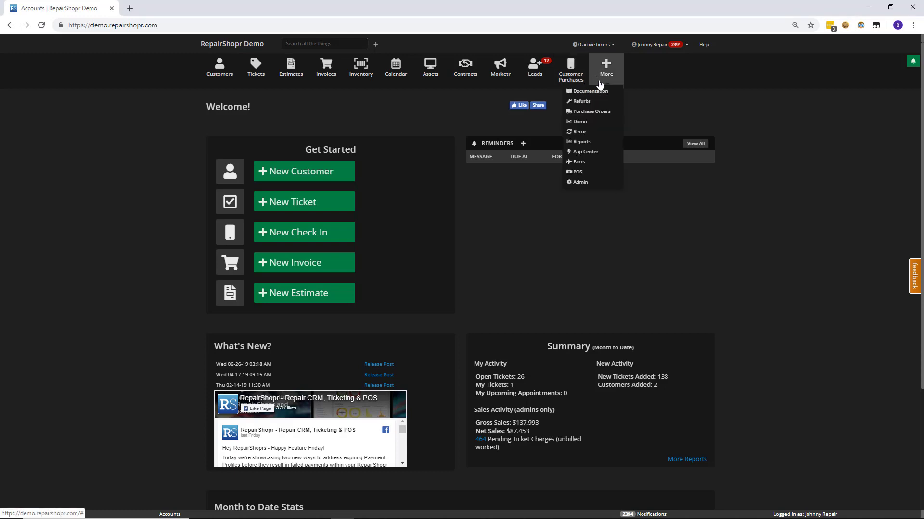
- Go to the Documentation Center and open the '8499 - Optical Distributor 2' page
left_click(590, 92)
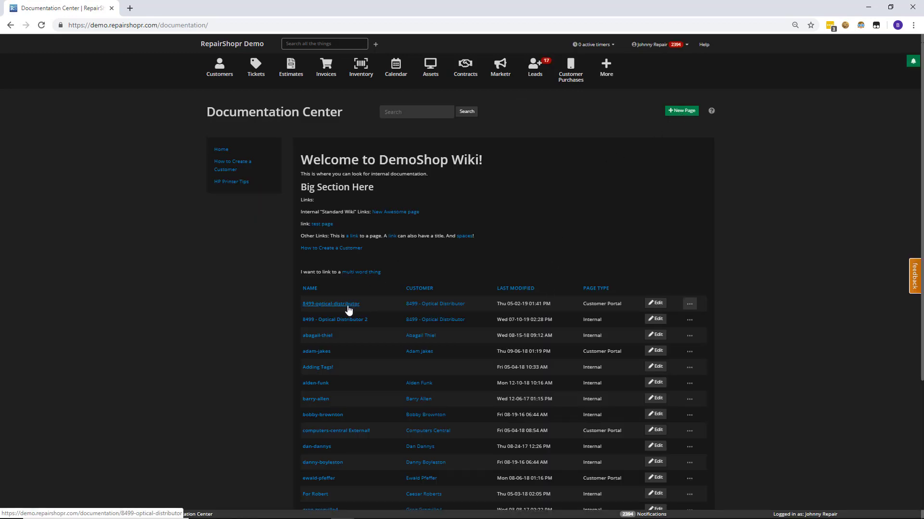
left_click(334, 319)
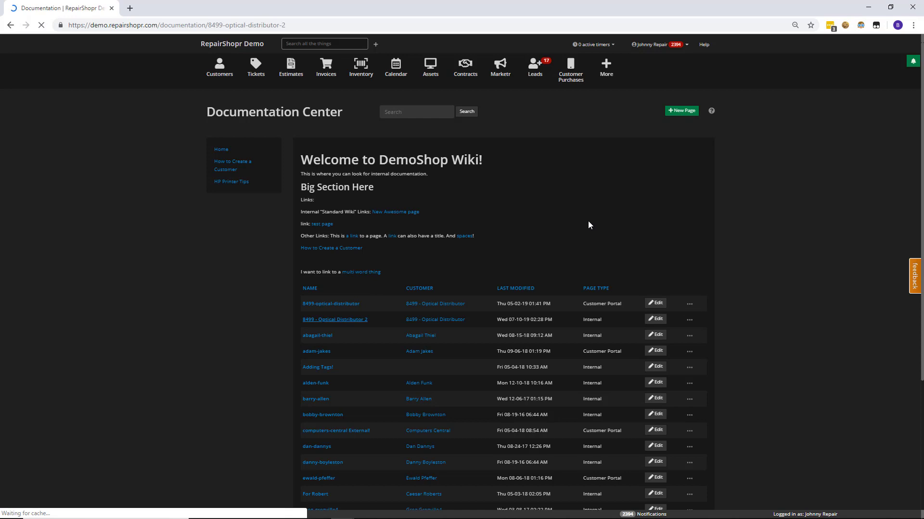
left_click(334, 319)
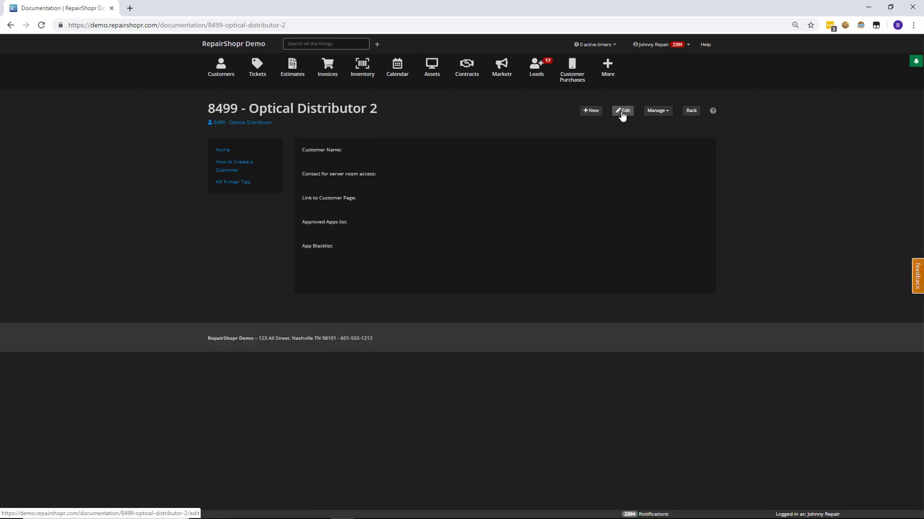
- Open the editor for the '8499 - Optical Distributor 2' documentation page
left_click(622, 110)
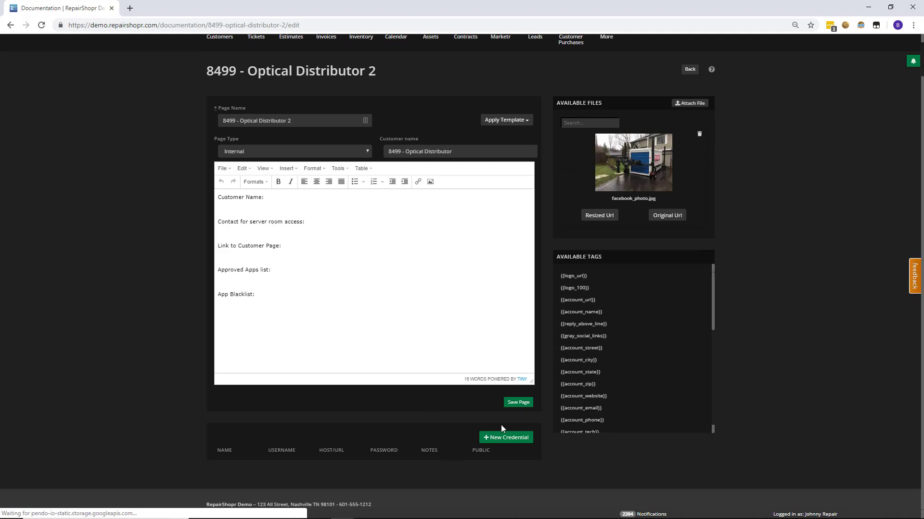
mouse_move(368, 440)
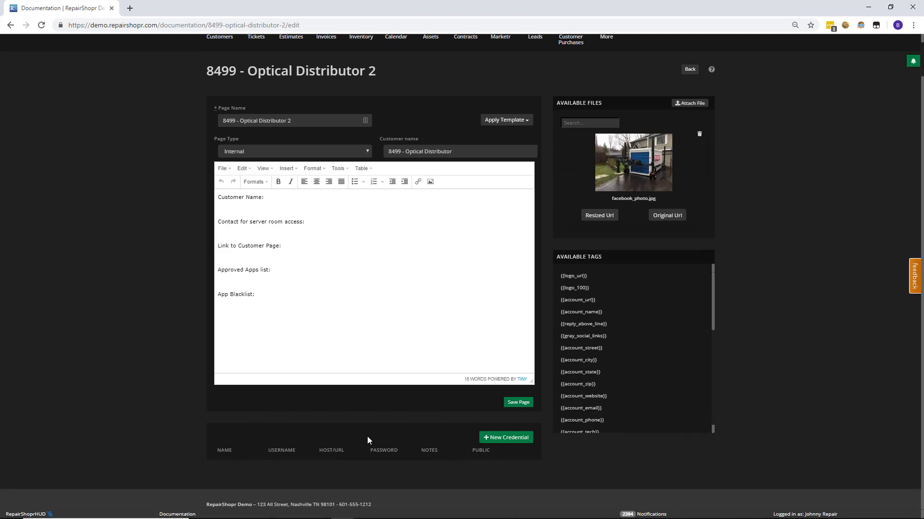
mouse_move(439, 444)
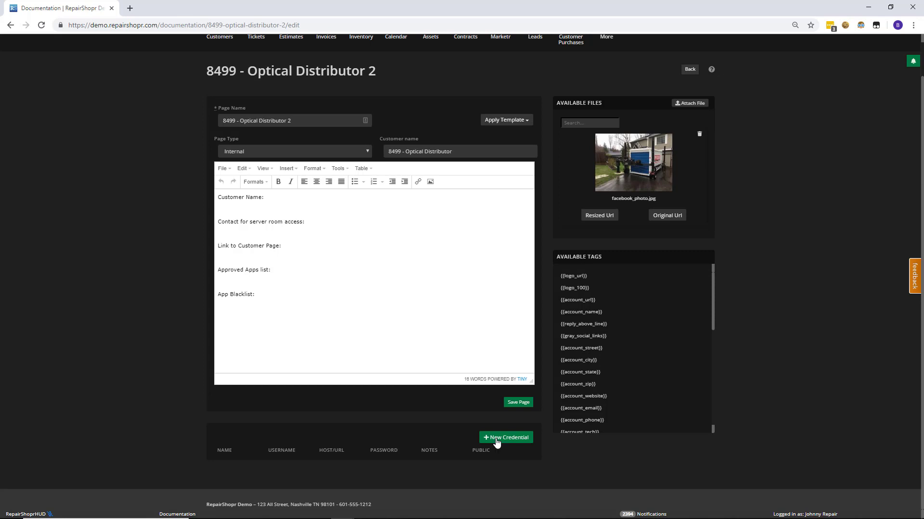
mouse_move(480, 447)
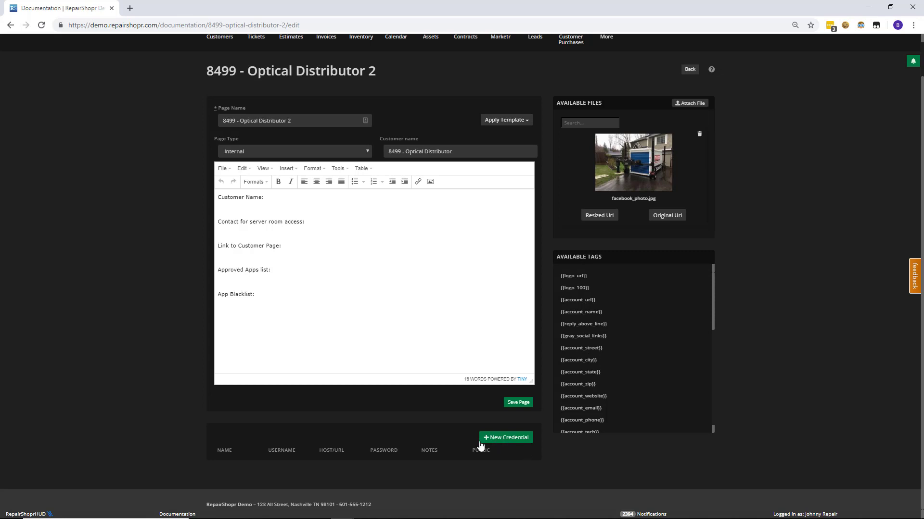
left_click(505, 437)
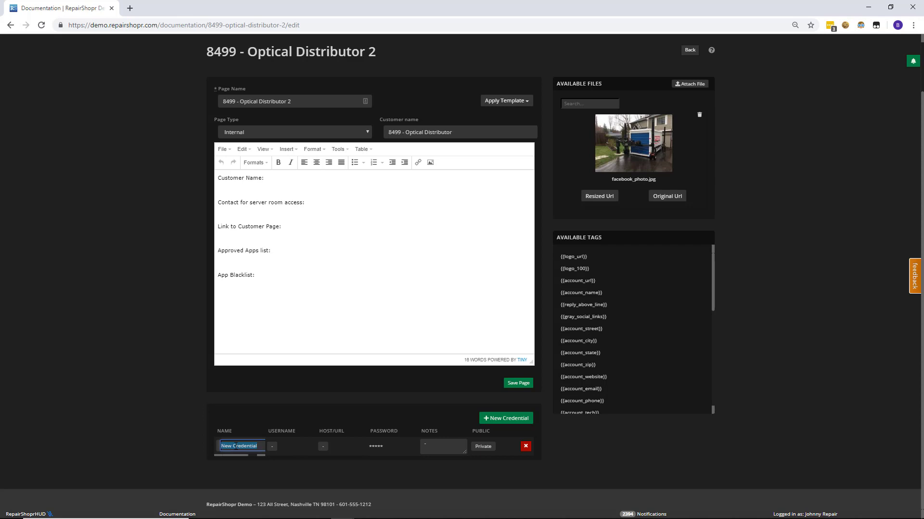
type("Sweet Na")
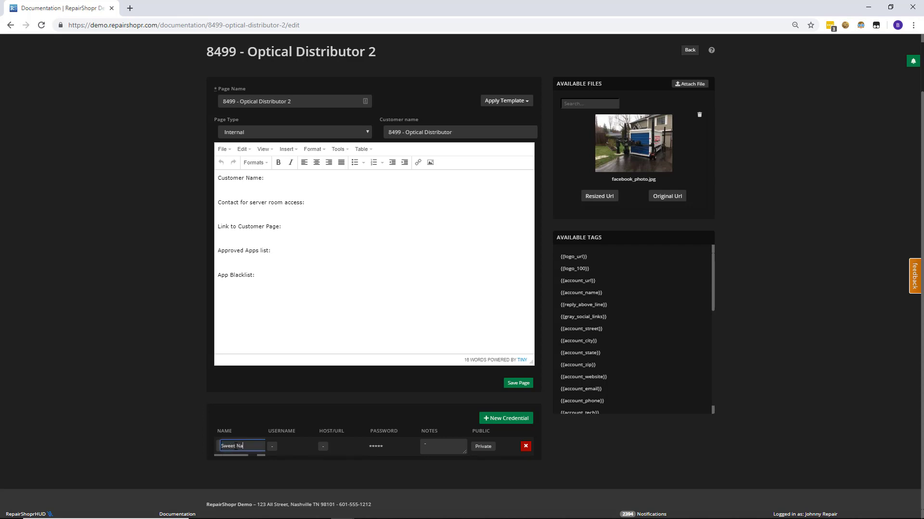
type("me")
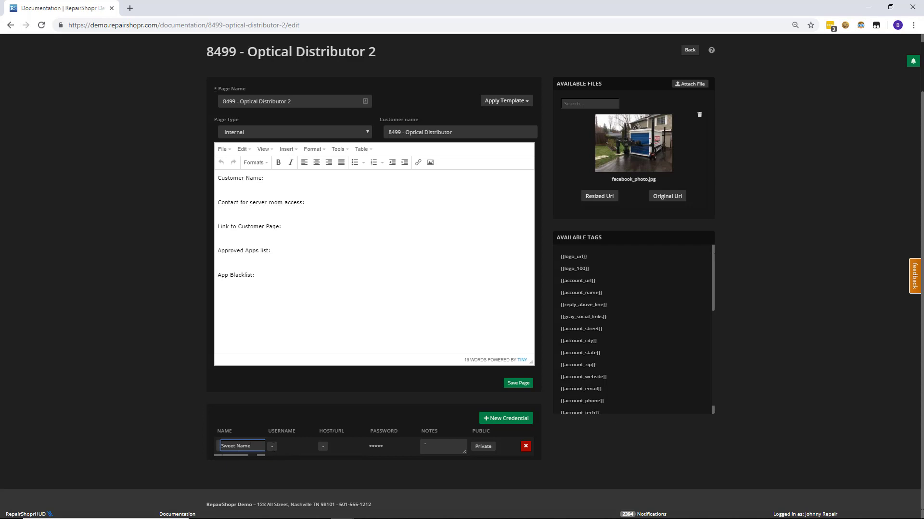
left_click(292, 447)
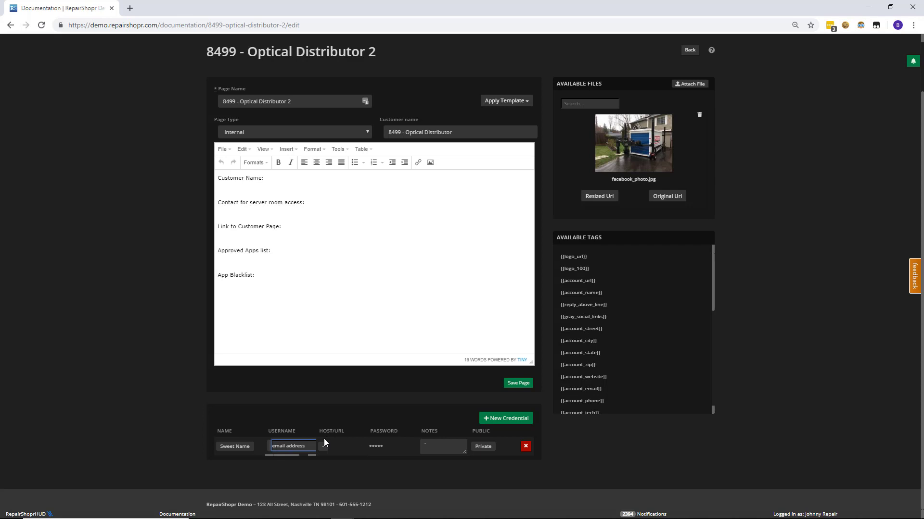
left_click(343, 445)
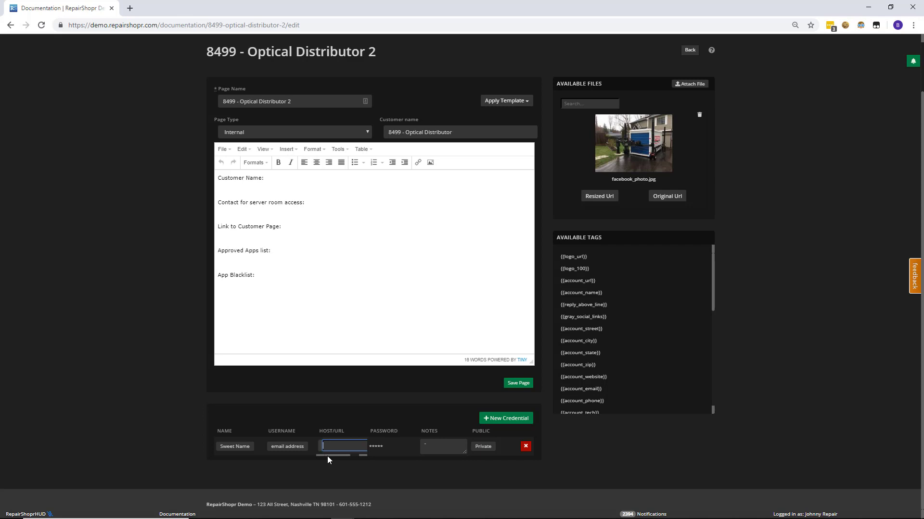
mouse_move(378, 452)
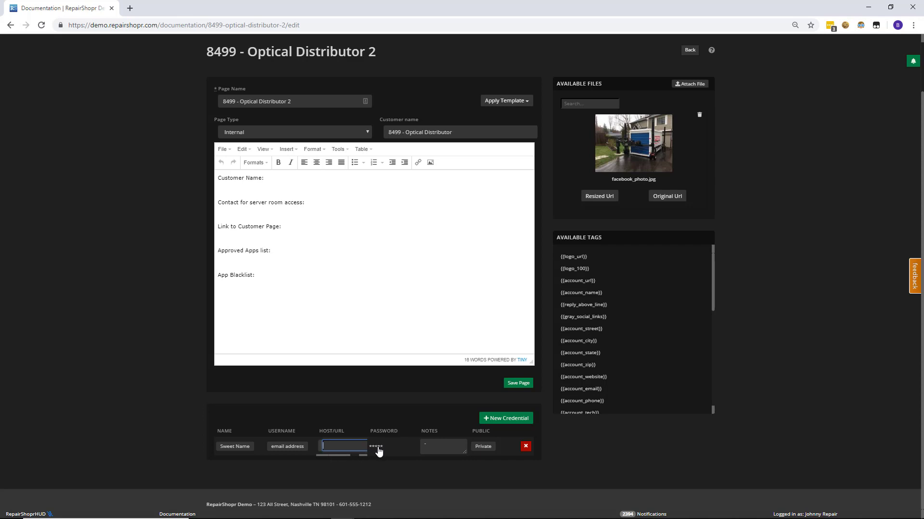
left_click(393, 446)
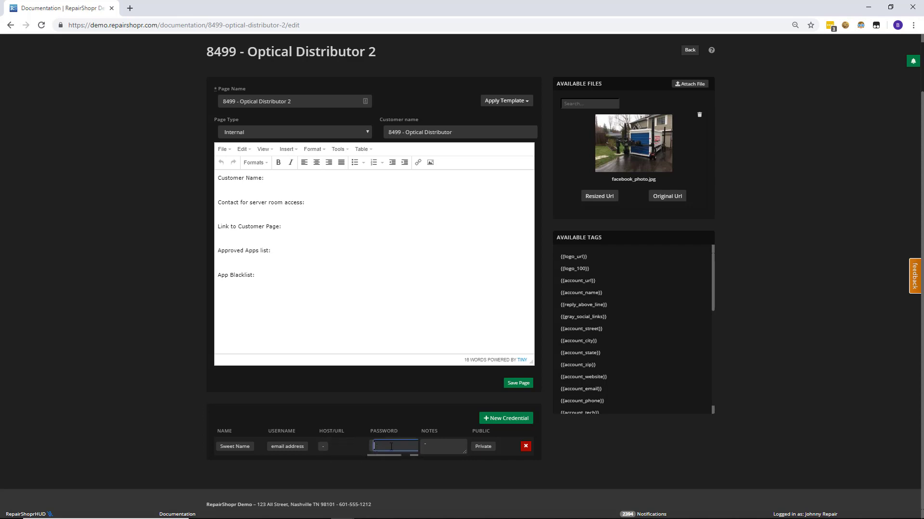
type("passw")
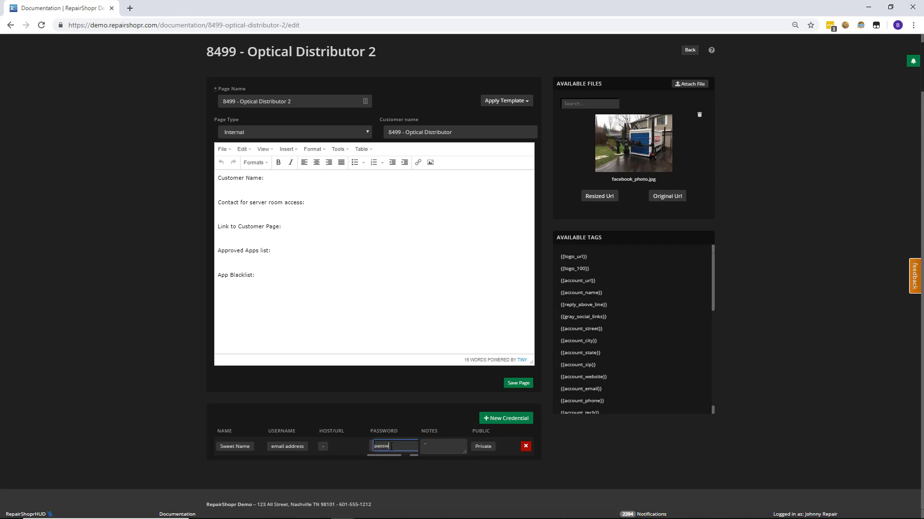
type("ord")
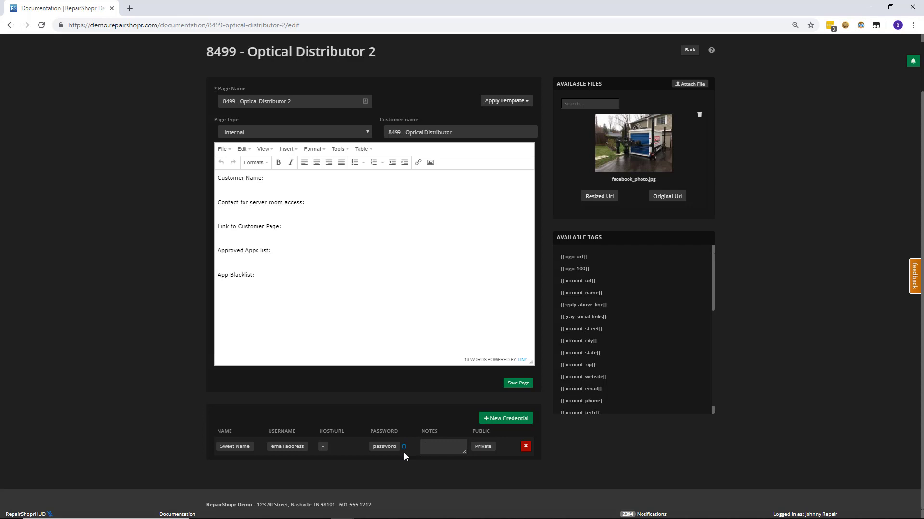
mouse_move(404, 446)
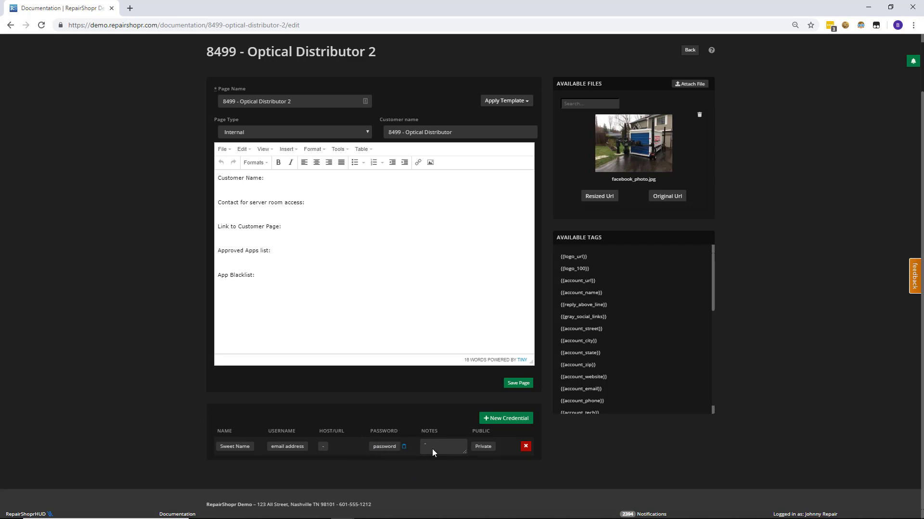
mouse_move(486, 454)
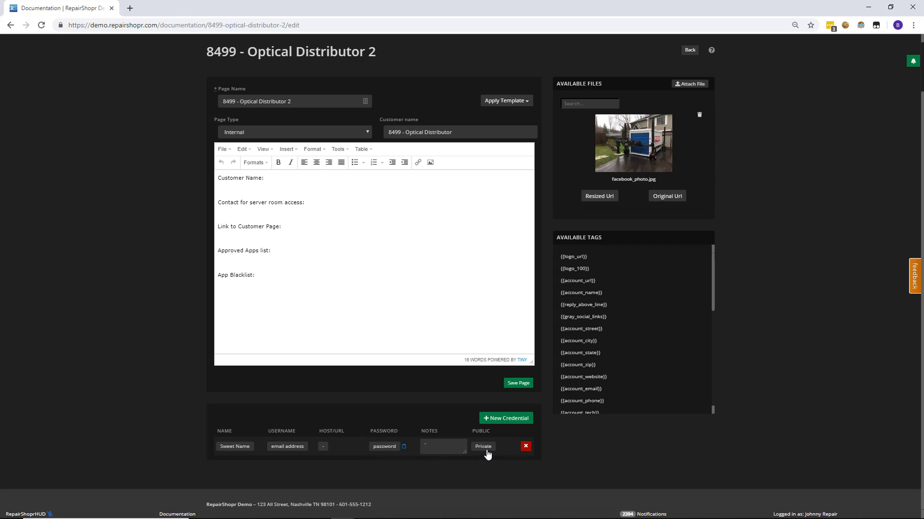
mouse_move(481, 449)
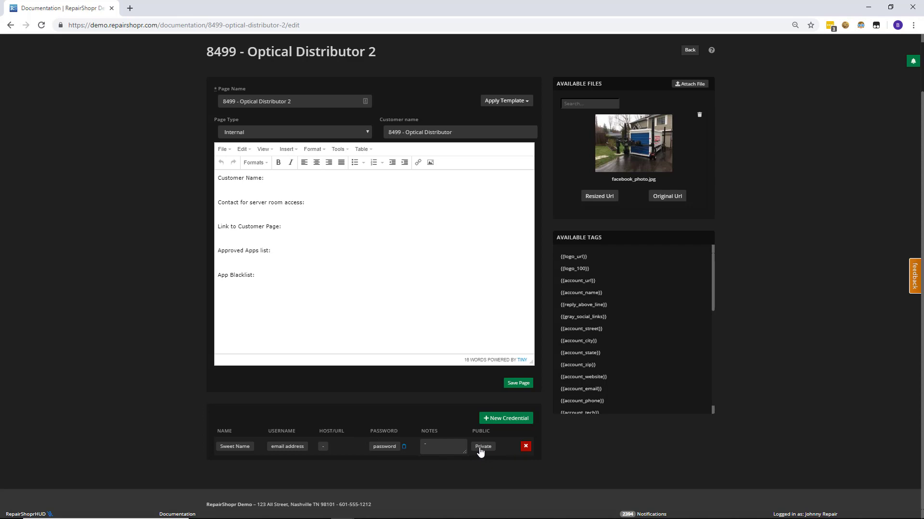
left_click(483, 447)
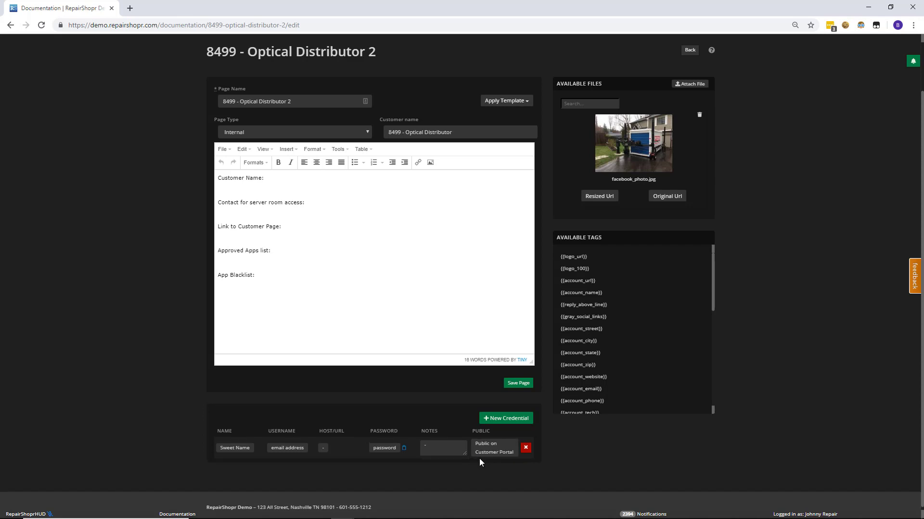
mouse_move(499, 473)
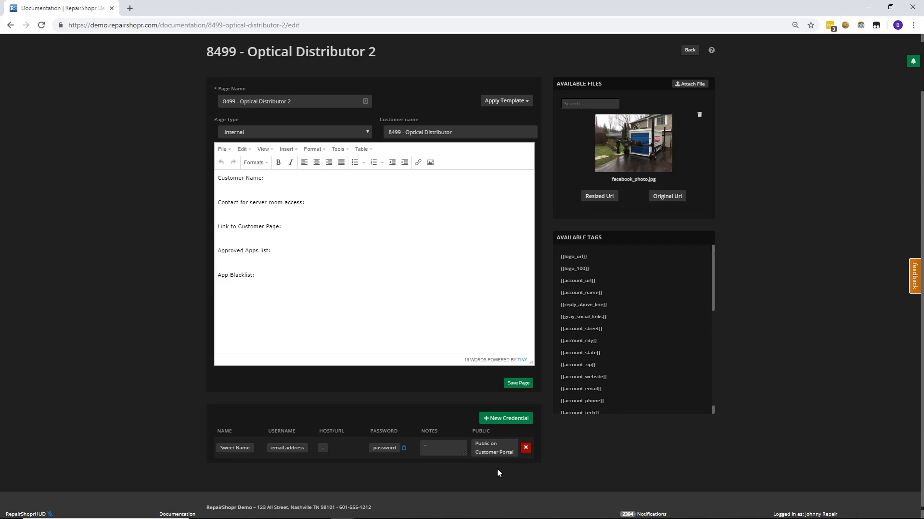
mouse_move(523, 465)
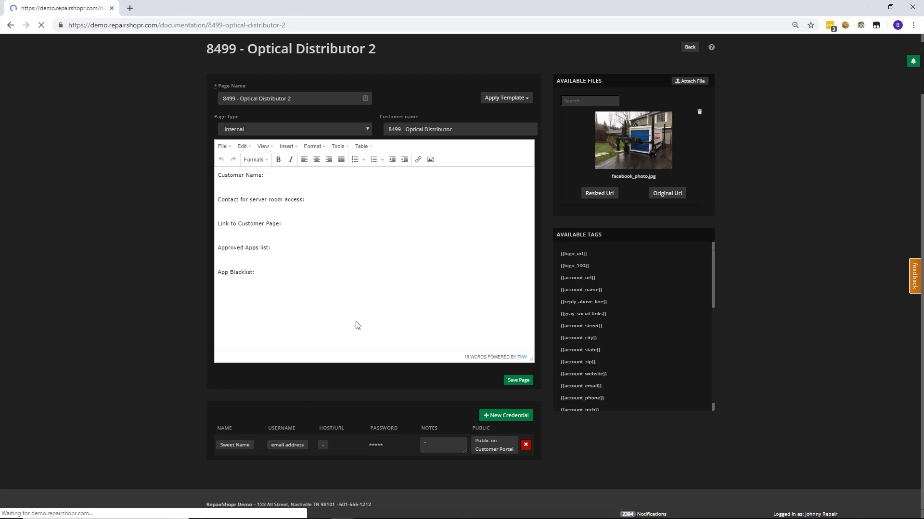
left_click(517, 380)
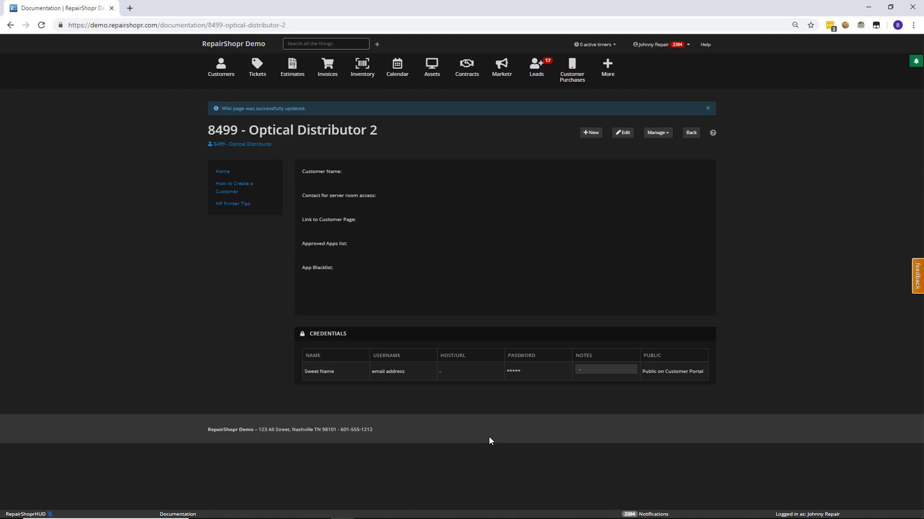
mouse_move(427, 357)
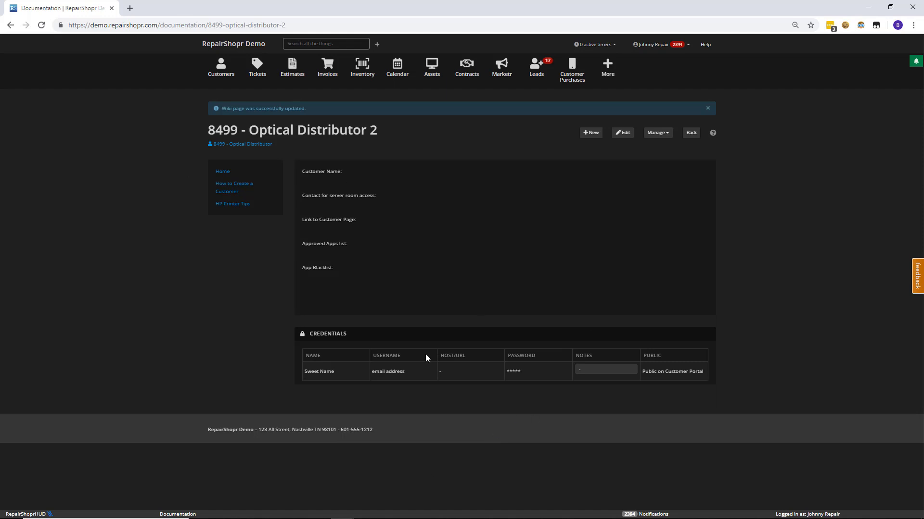
mouse_move(448, 331)
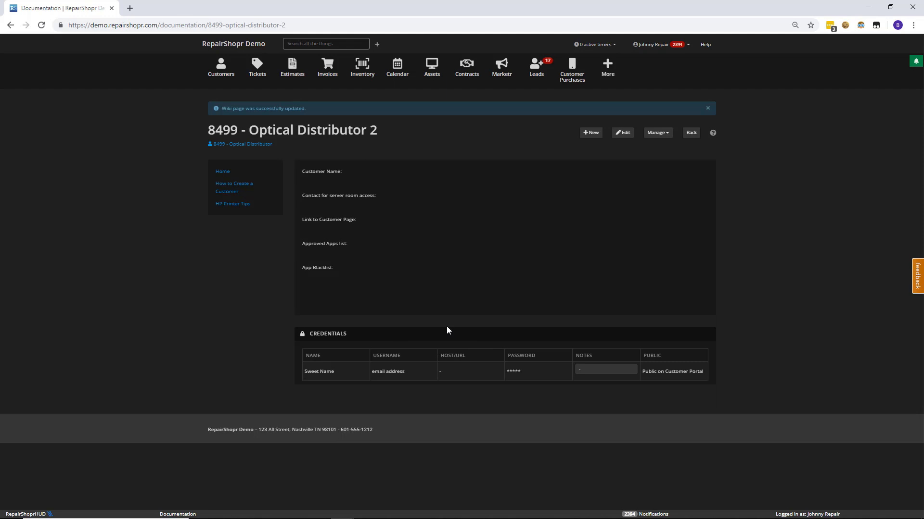
mouse_move(623, 358)
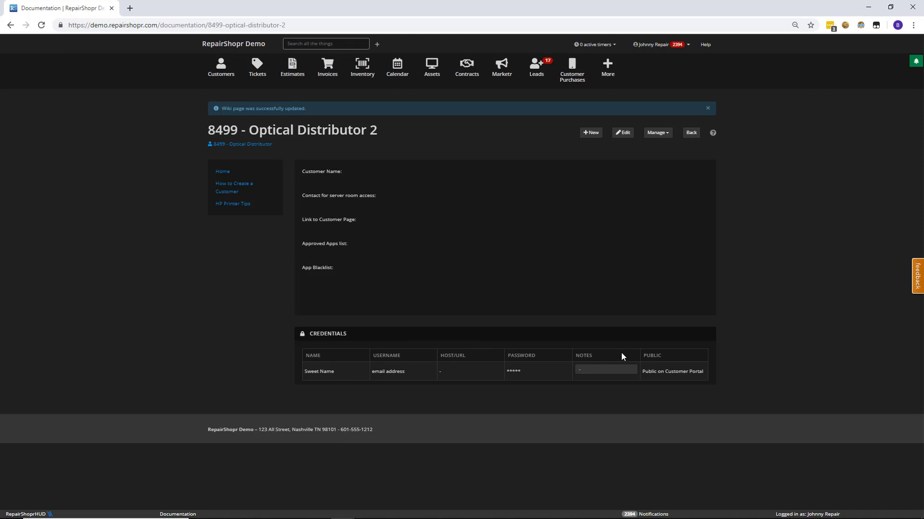
mouse_move(512, 380)
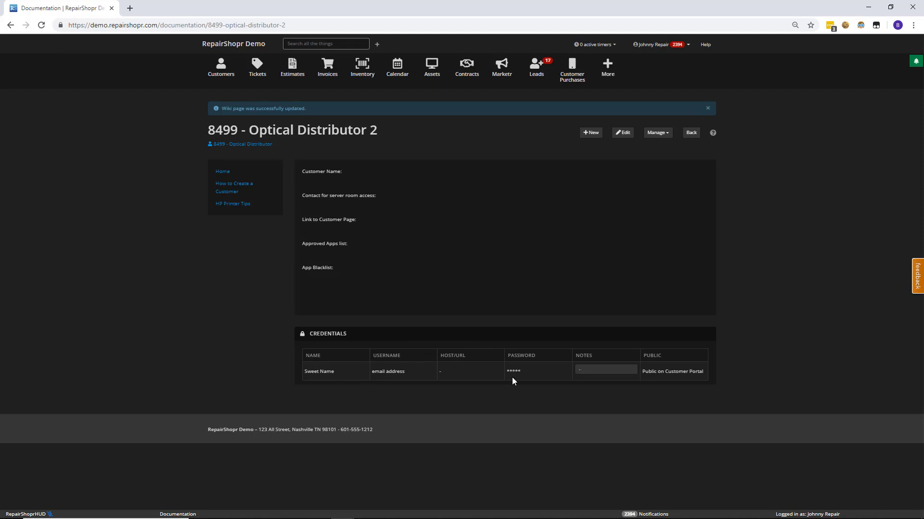
mouse_move(360, 386)
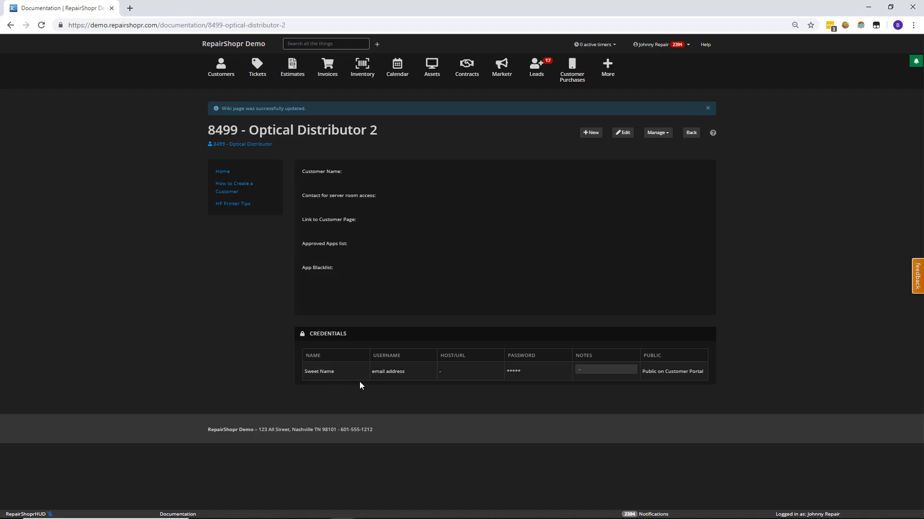
mouse_move(438, 351)
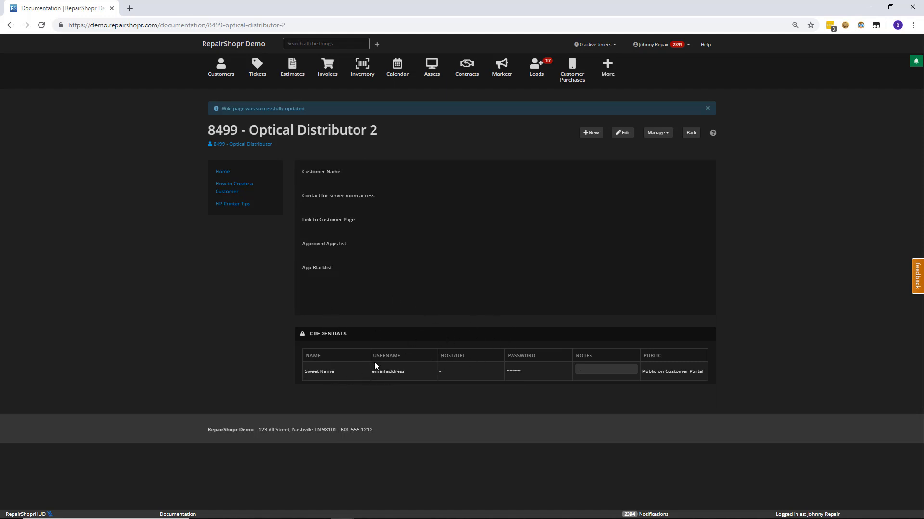
mouse_move(465, 374)
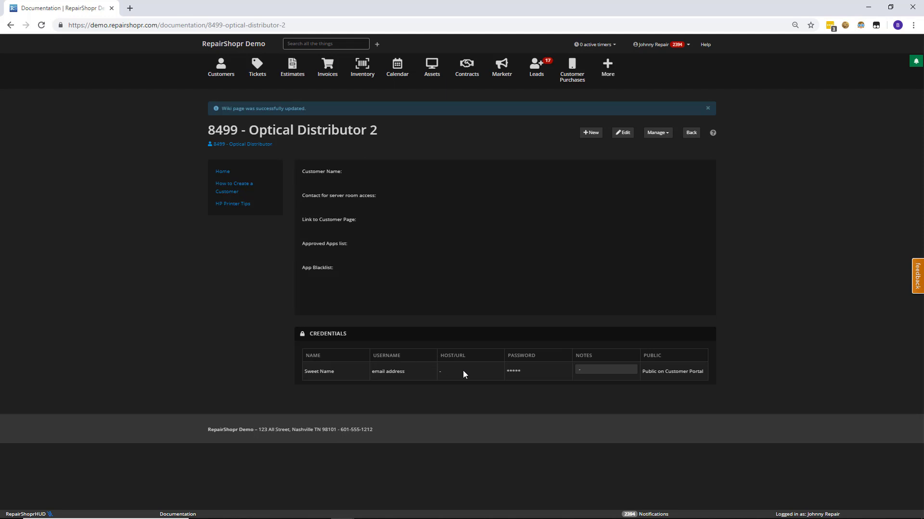
mouse_move(464, 375)
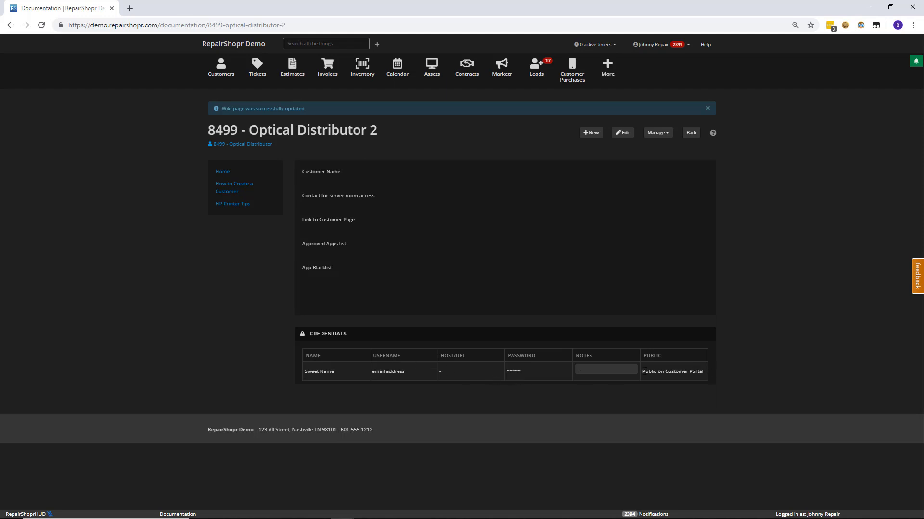
mouse_move(508, 379)
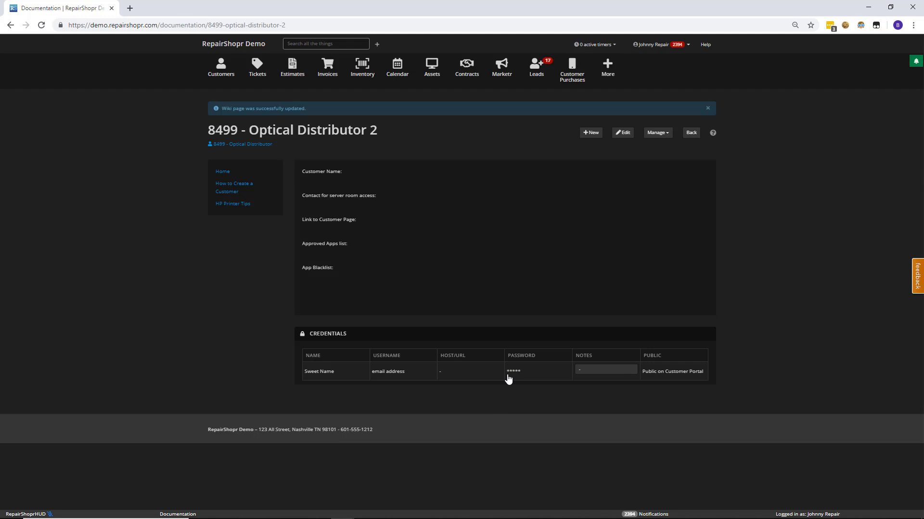
mouse_move(511, 381)
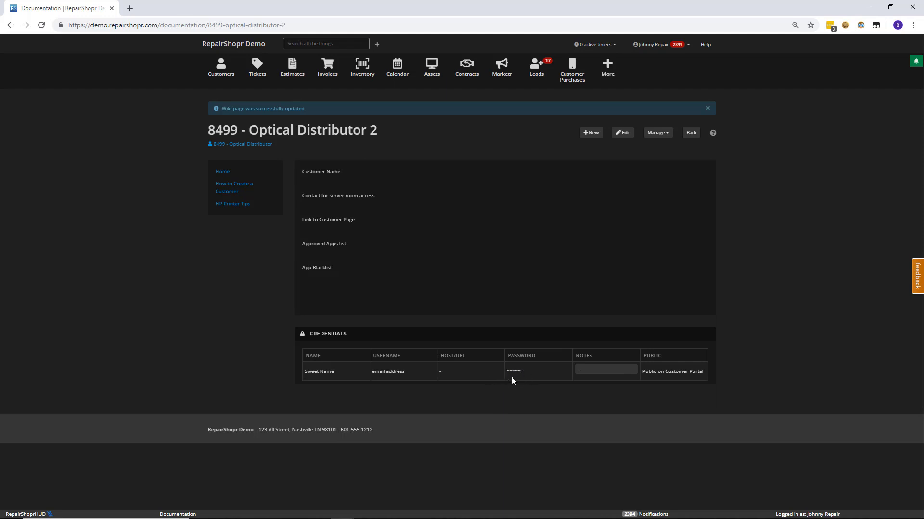
mouse_move(485, 405)
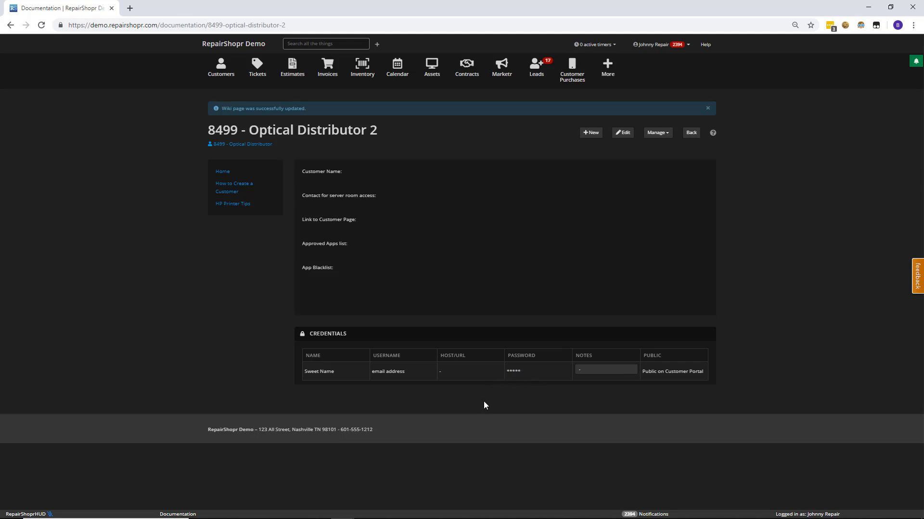
mouse_move(511, 379)
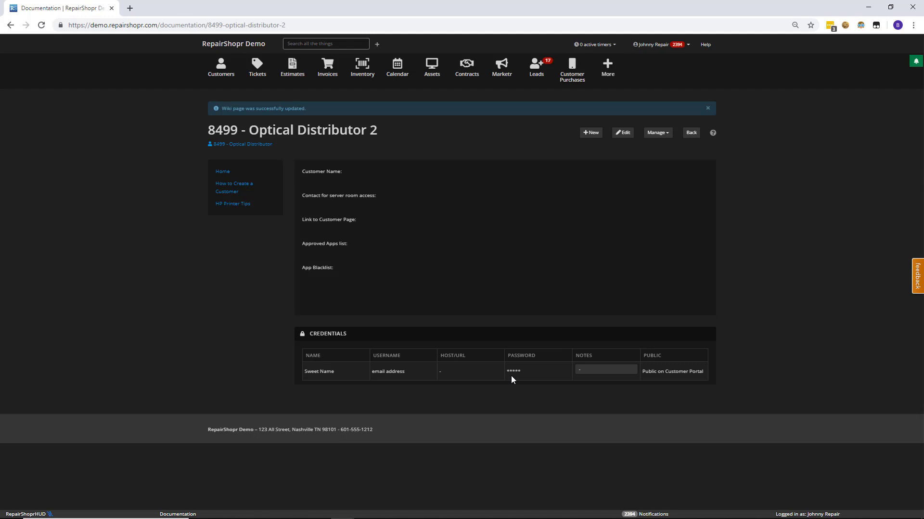
mouse_move(512, 377)
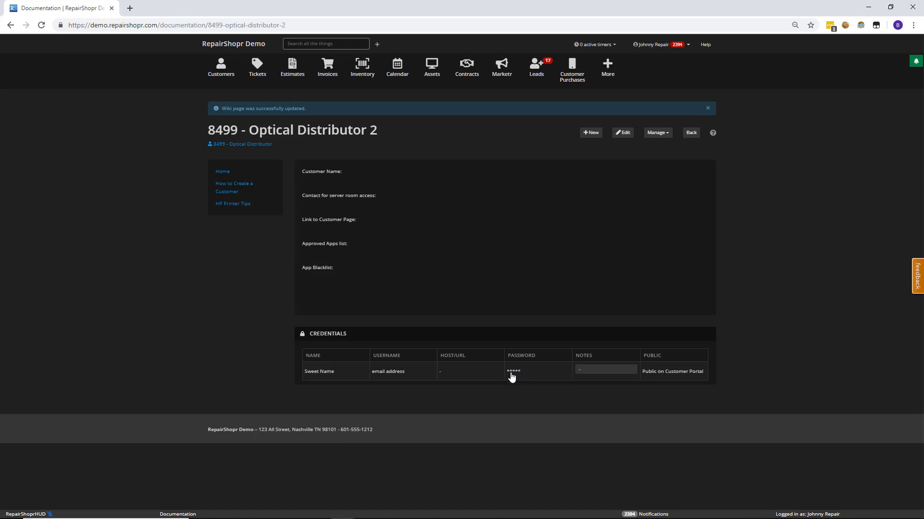
- Reveal the Sweet Name password, reload the page, and go to the Optical Distributor customer
left_click(512, 372)
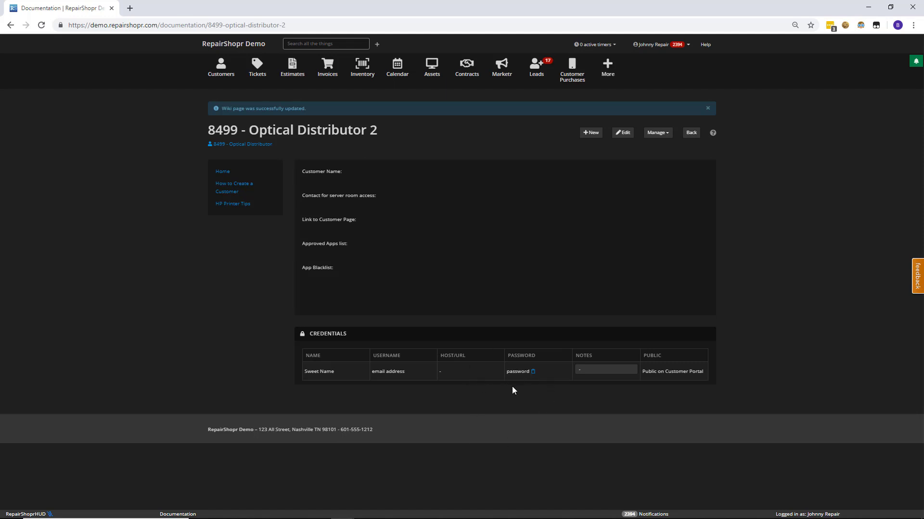
mouse_move(542, 376)
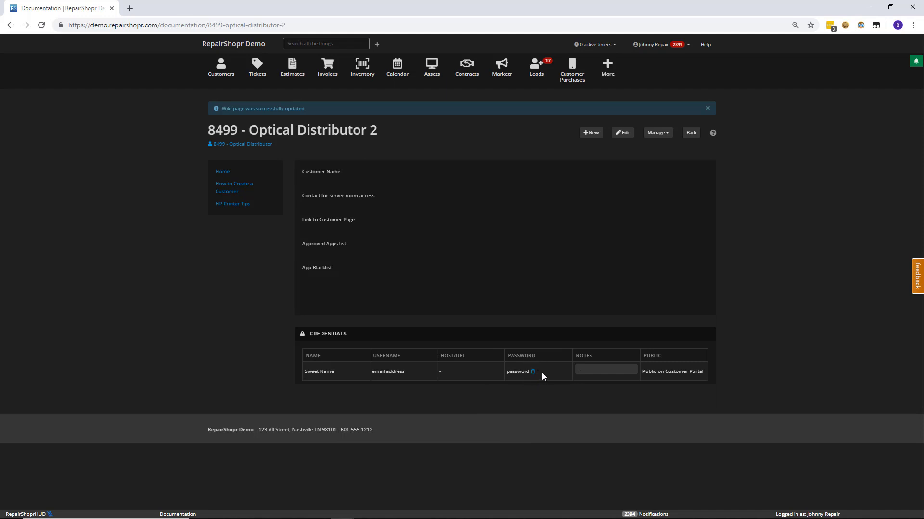
mouse_move(508, 368)
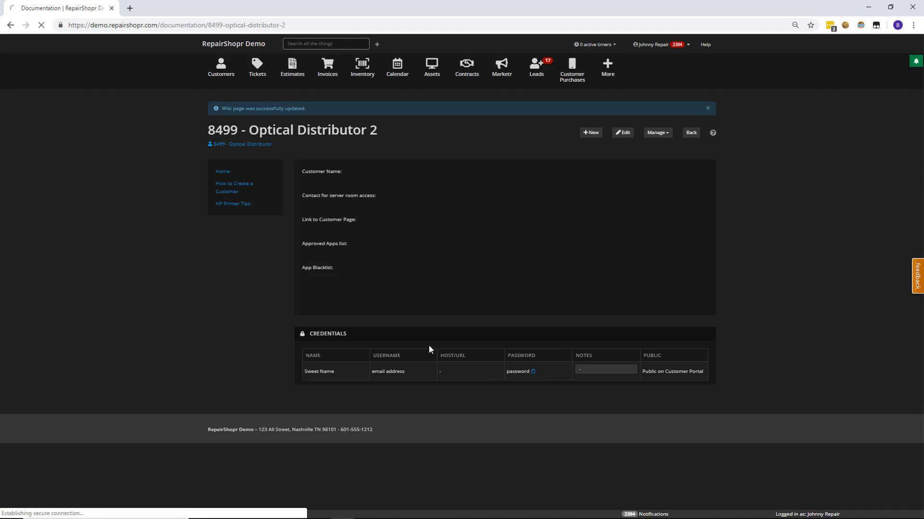
left_click(707, 108)
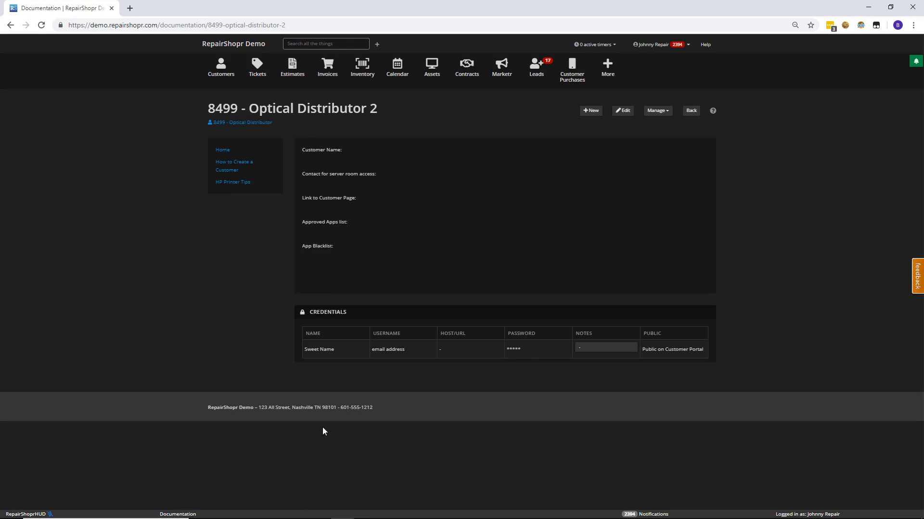
mouse_move(471, 317)
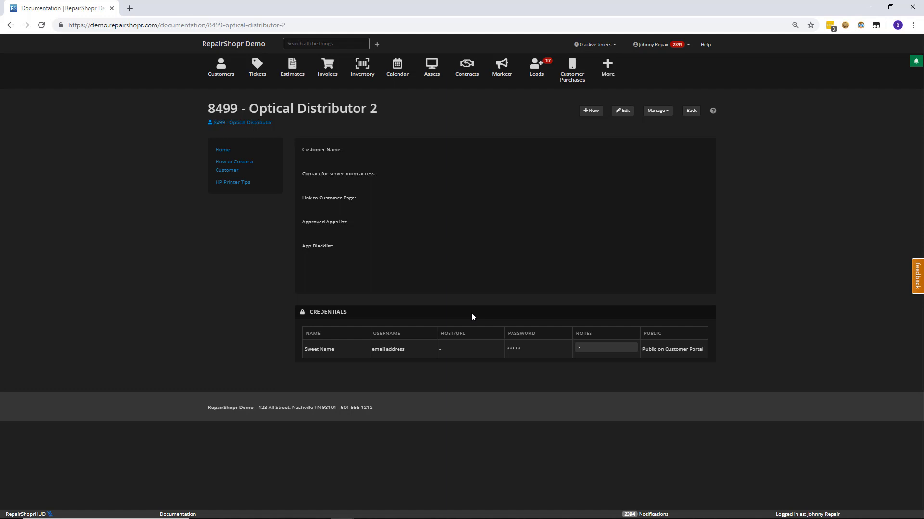
left_click(242, 122)
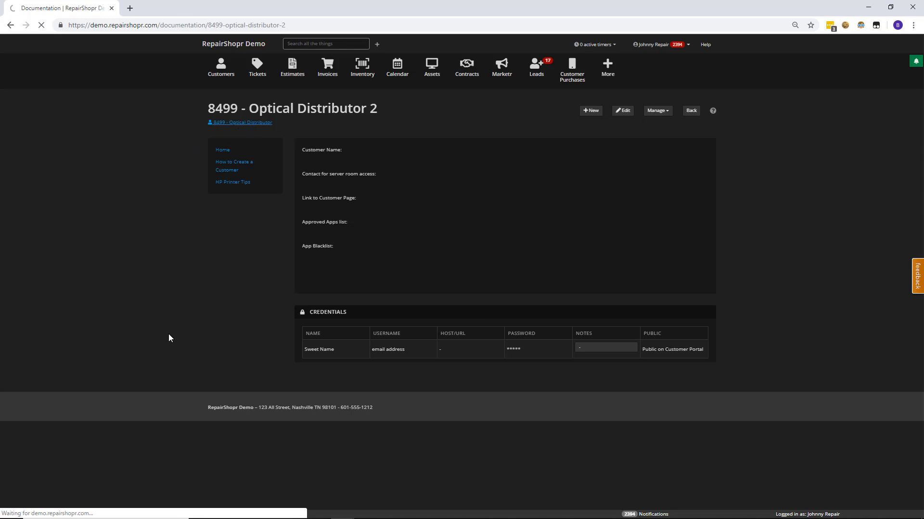
- On the Optical Distributor customer's Credentials tab, add a new private credential
left_click(239, 123)
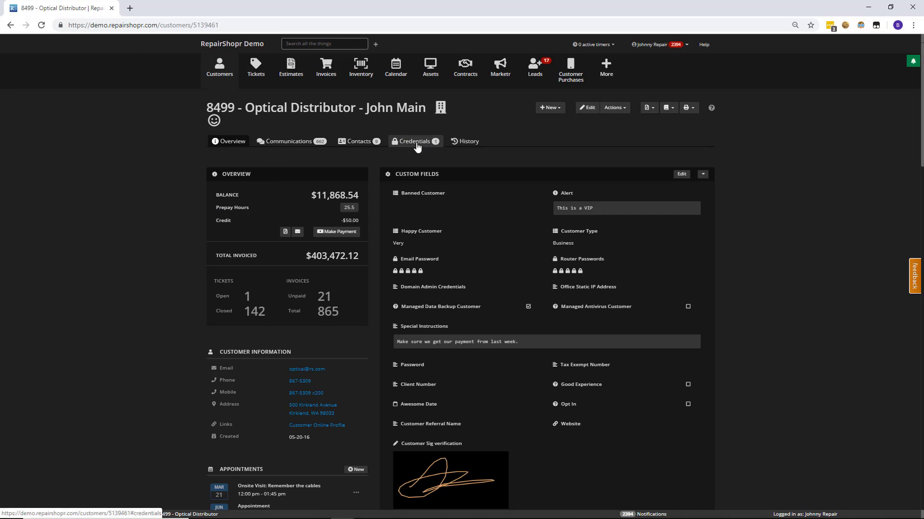
left_click(415, 141)
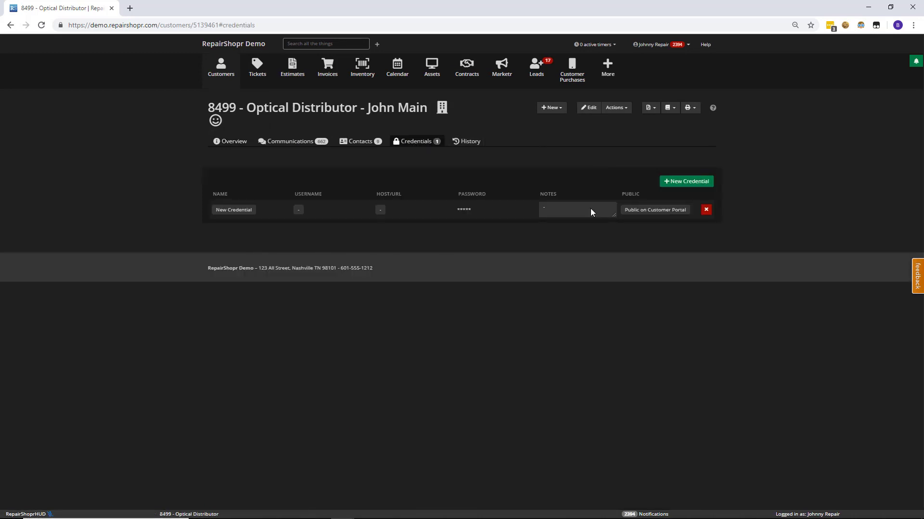
mouse_move(299, 203)
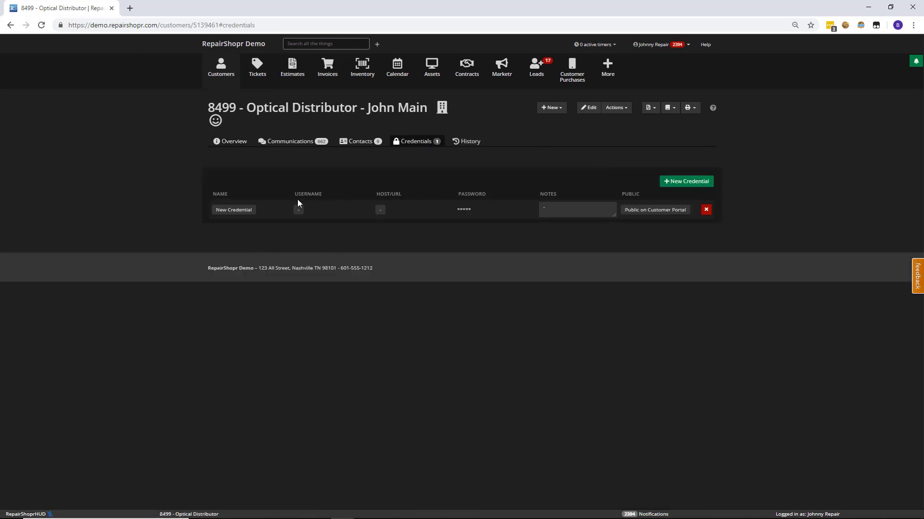
mouse_move(686, 181)
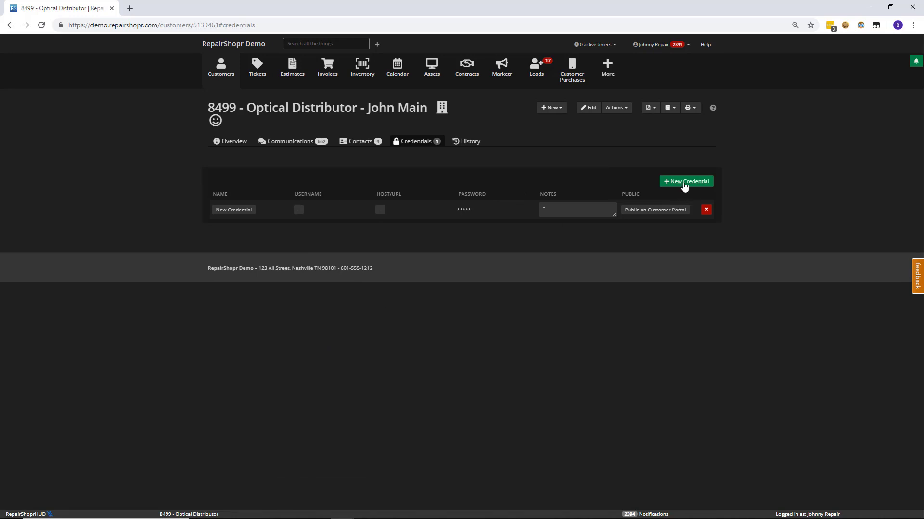
left_click(685, 181)
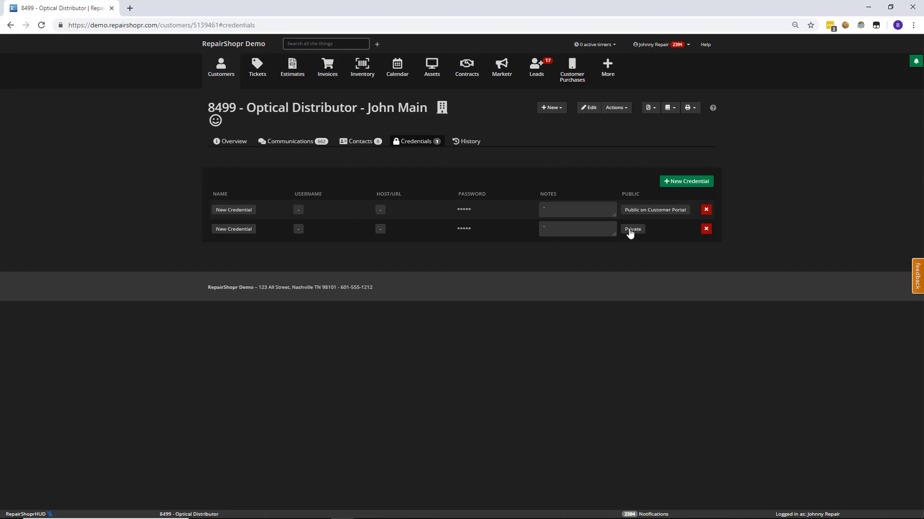
mouse_move(628, 236)
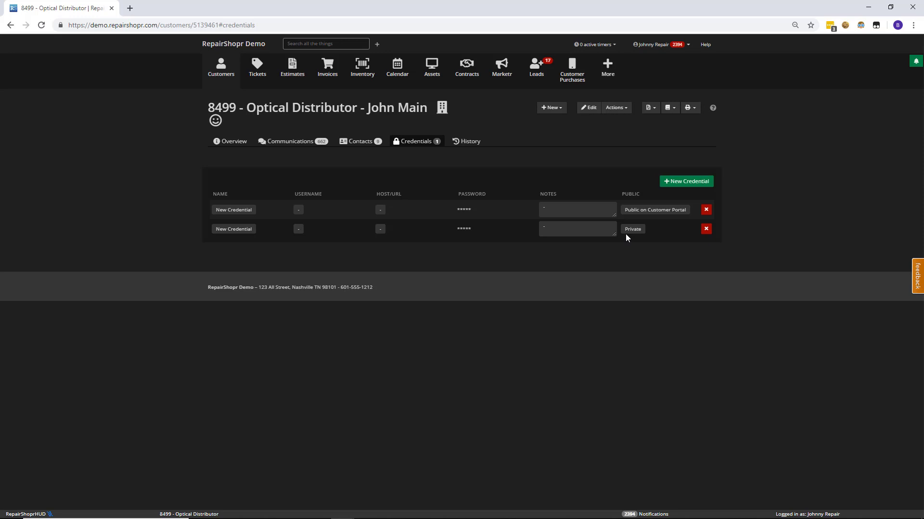
mouse_move(619, 121)
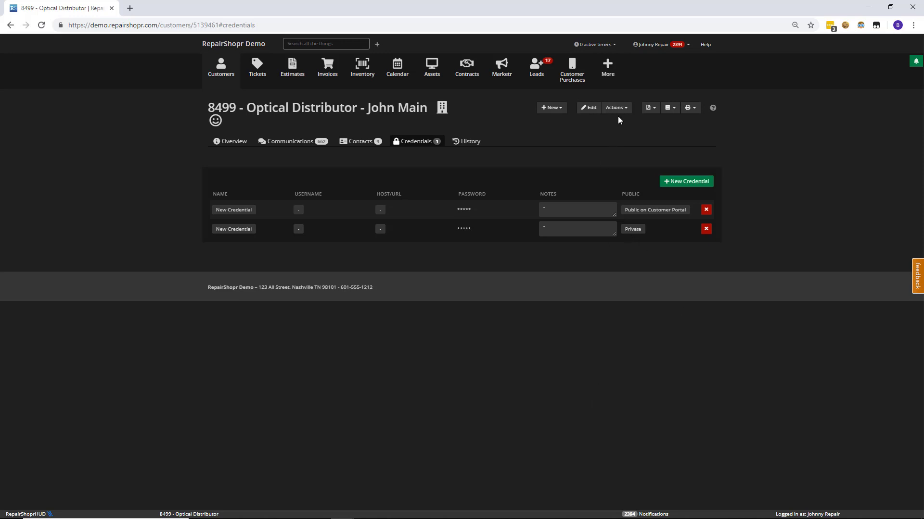
- Go to the Reporting page and scroll down to the Employees reports section
left_click(606, 67)
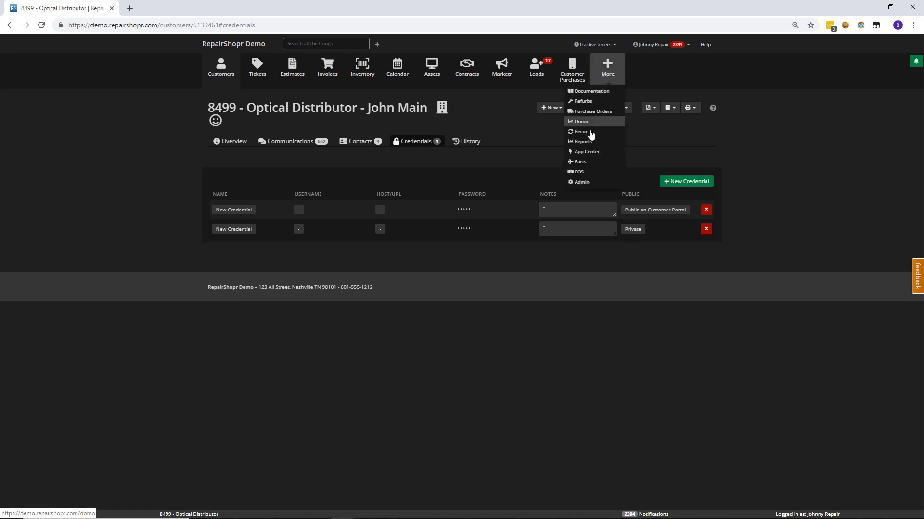
left_click(583, 141)
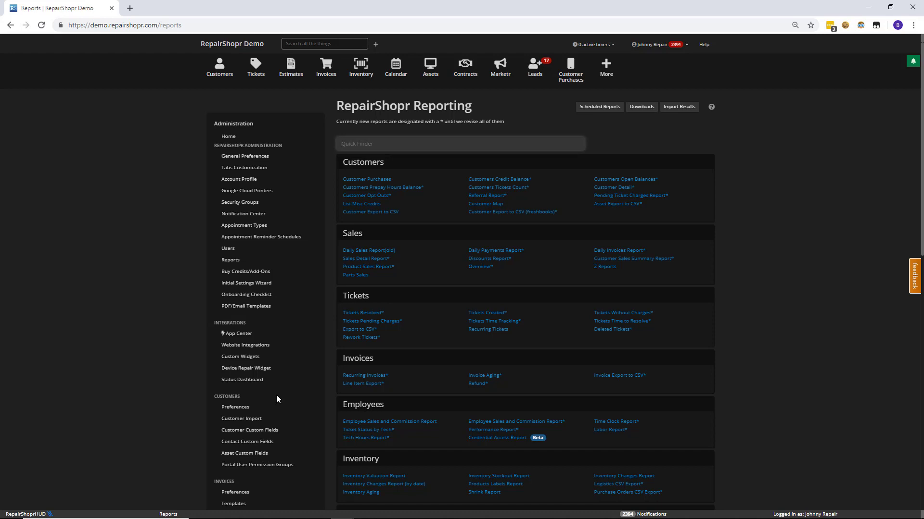
mouse_move(386, 362)
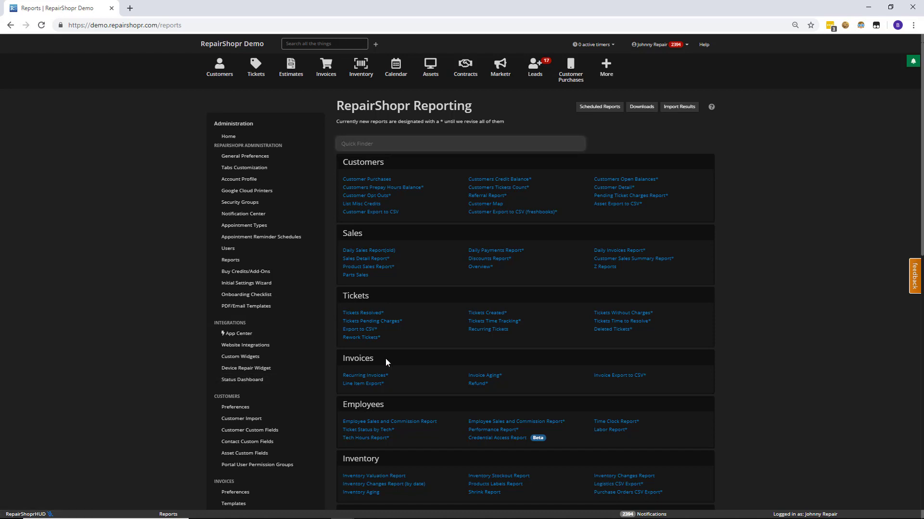
mouse_move(495, 250)
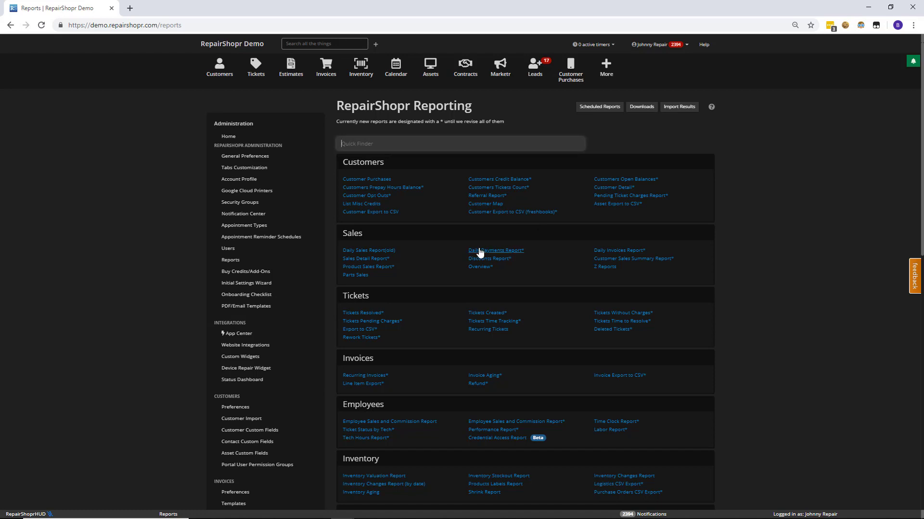
scroll("down", 3)
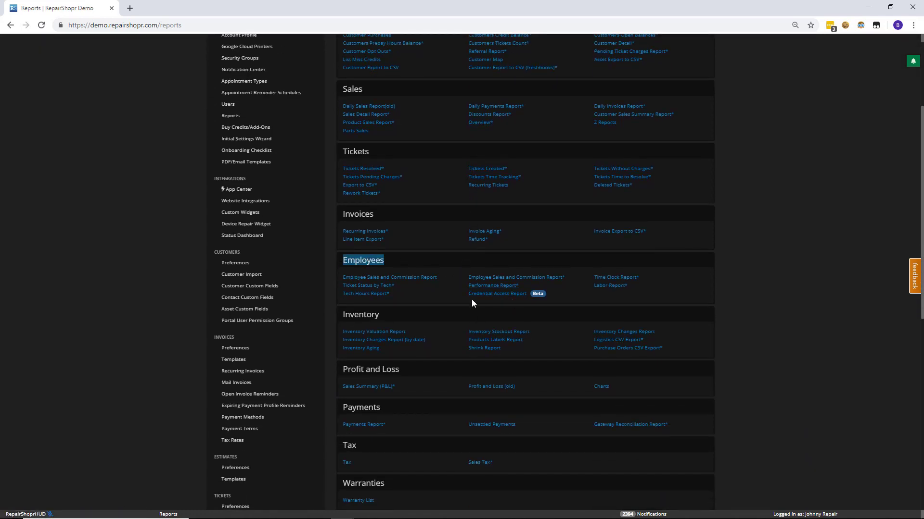
mouse_move(496, 293)
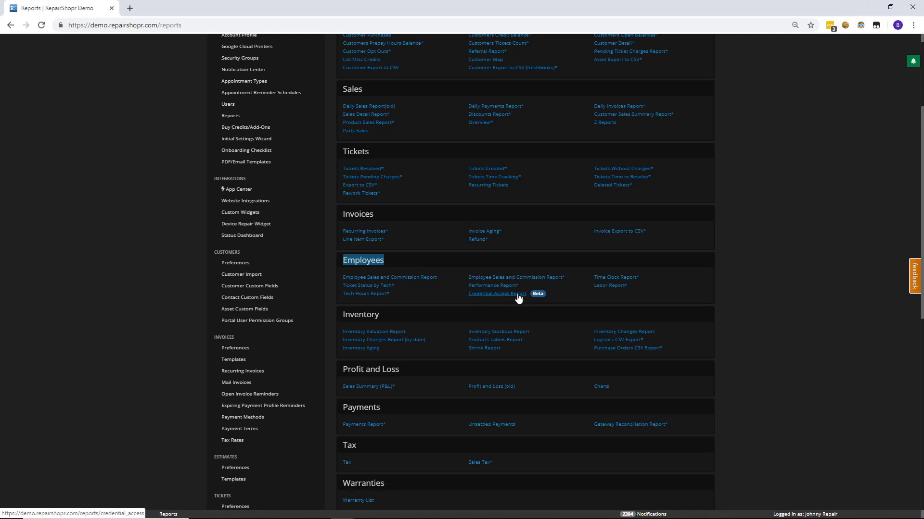
- Open the Credential Access Report and inspect its customer filter and Accessor Type column
left_click(497, 294)
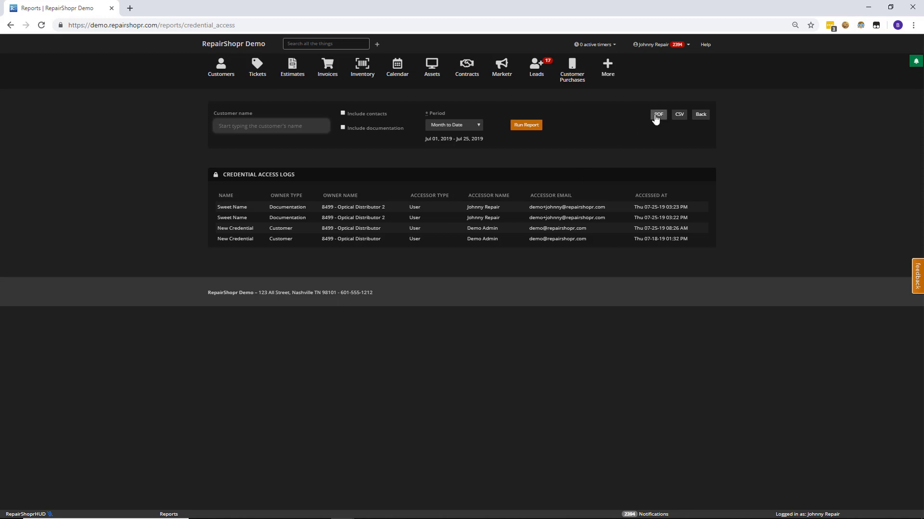
mouse_move(504, 357)
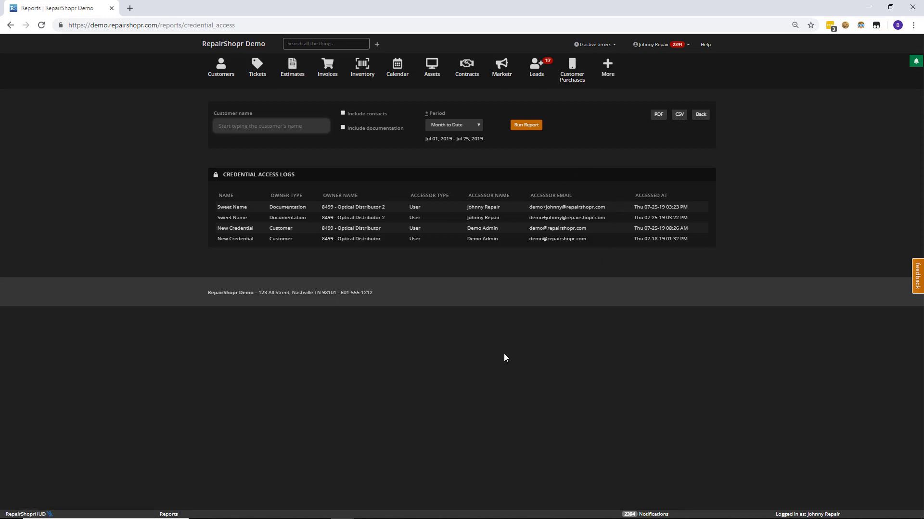
mouse_move(393, 218)
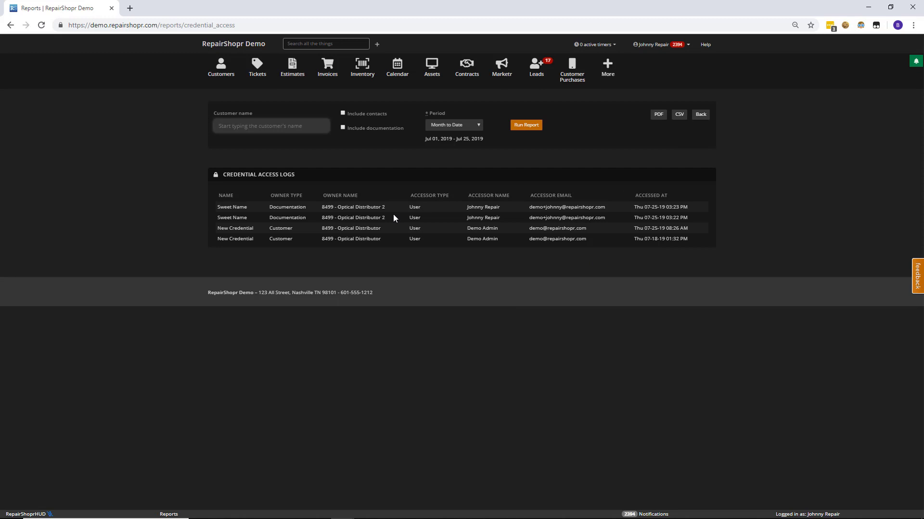
mouse_move(394, 219)
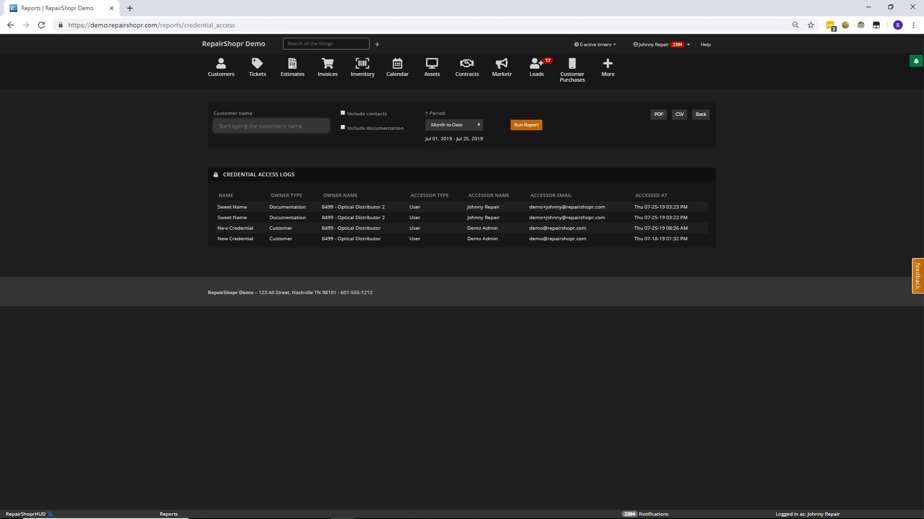
left_click(271, 126)
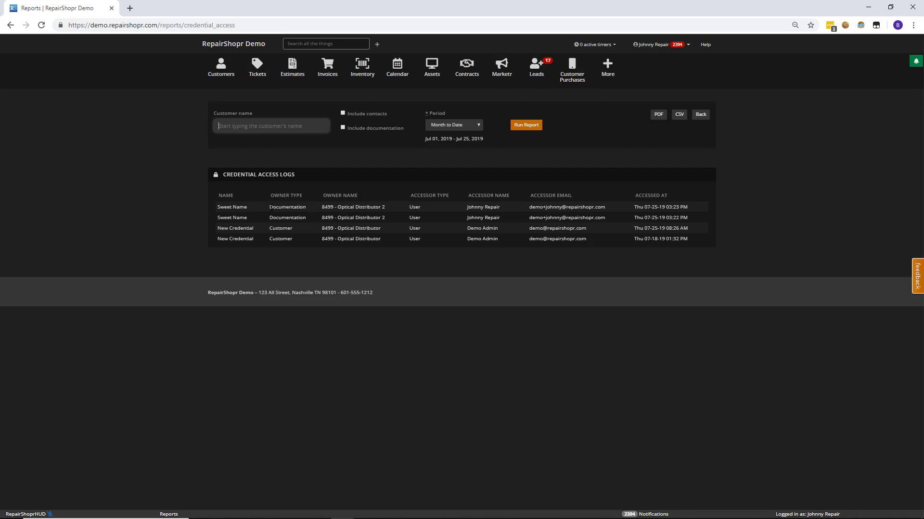
mouse_move(312, 220)
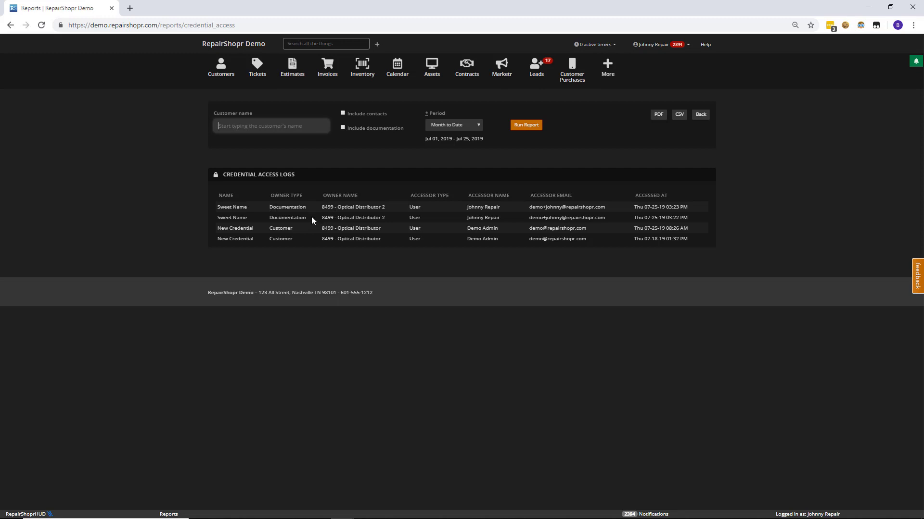
mouse_move(313, 220)
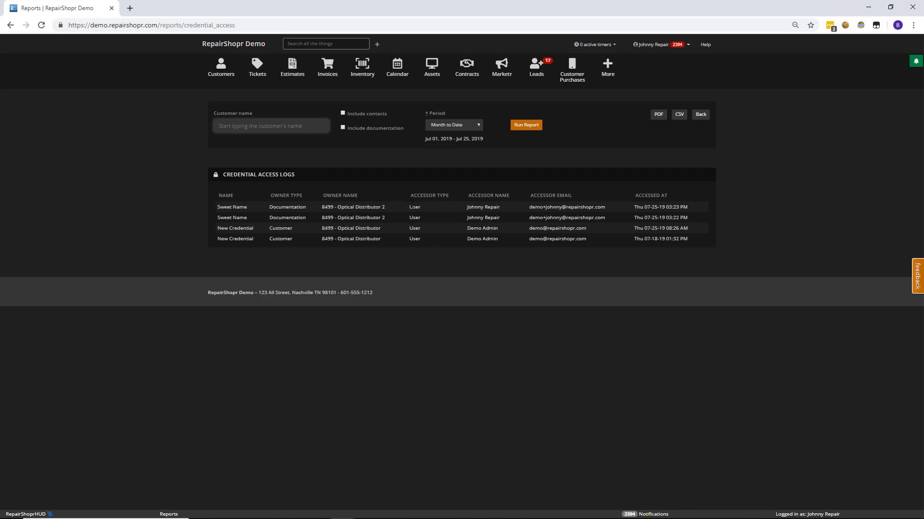
mouse_move(410, 212)
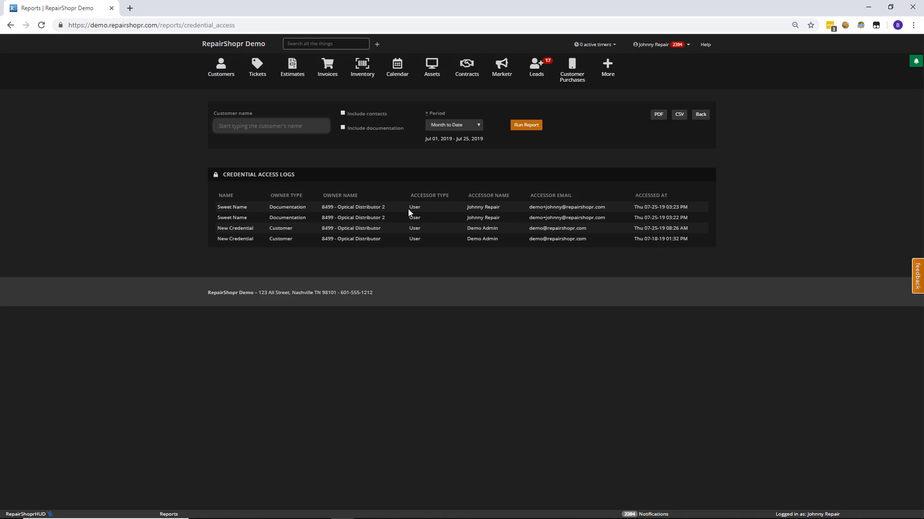
double_click(415, 207)
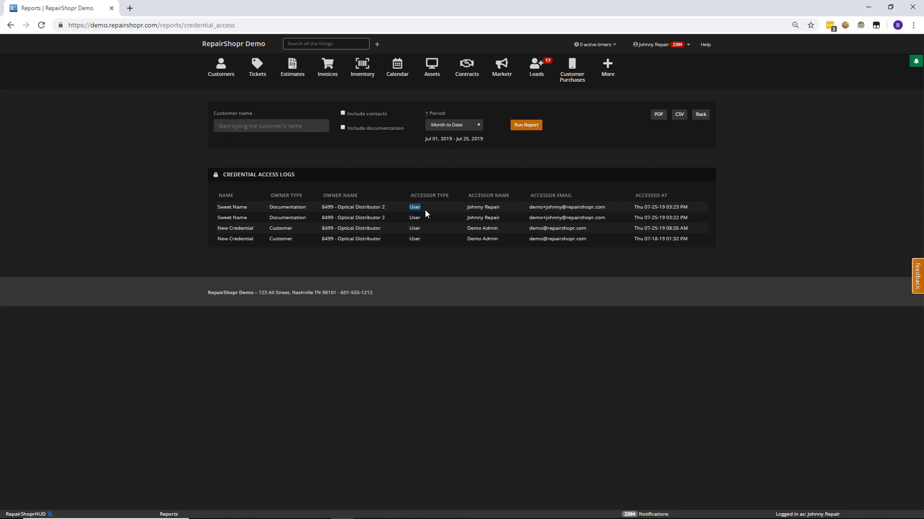
mouse_move(465, 220)
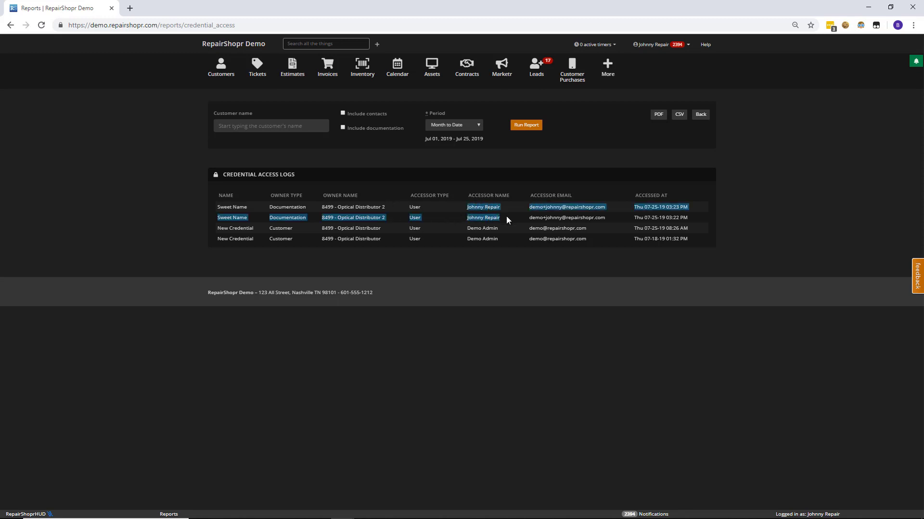
mouse_move(502, 228)
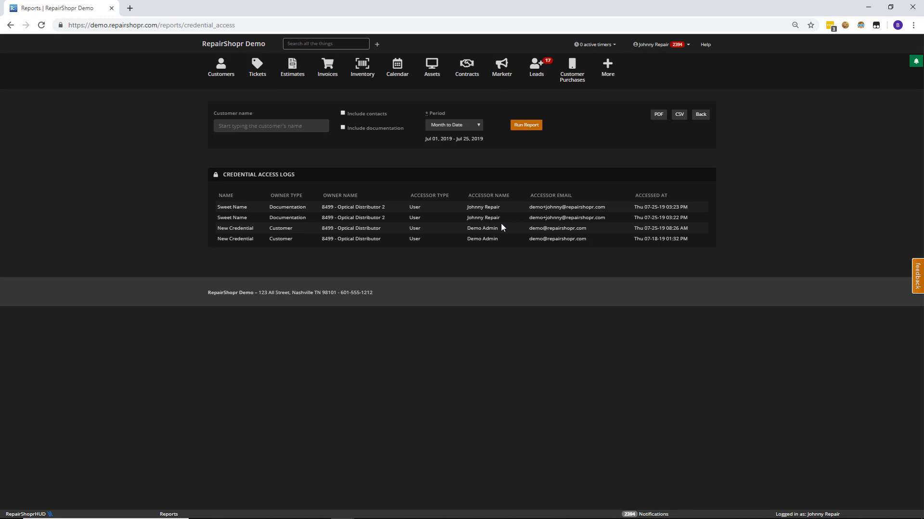
mouse_move(701, 191)
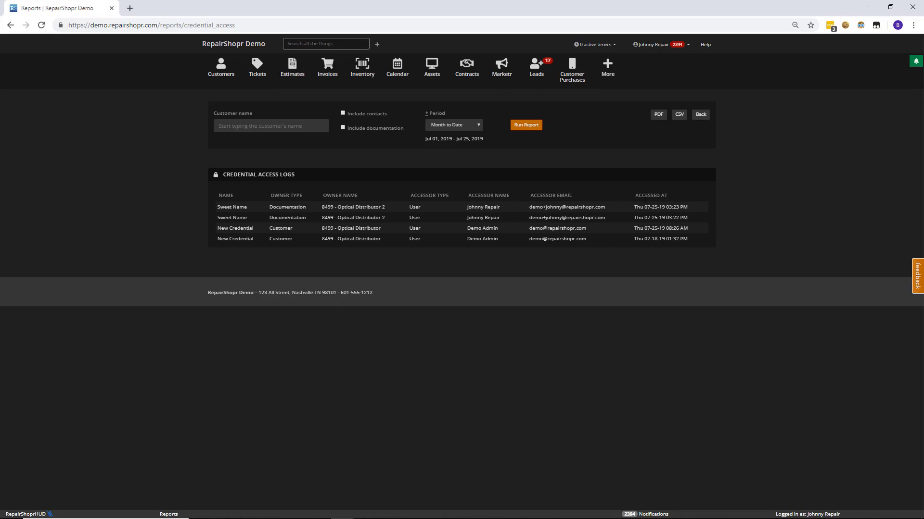
mouse_move(667, 253)
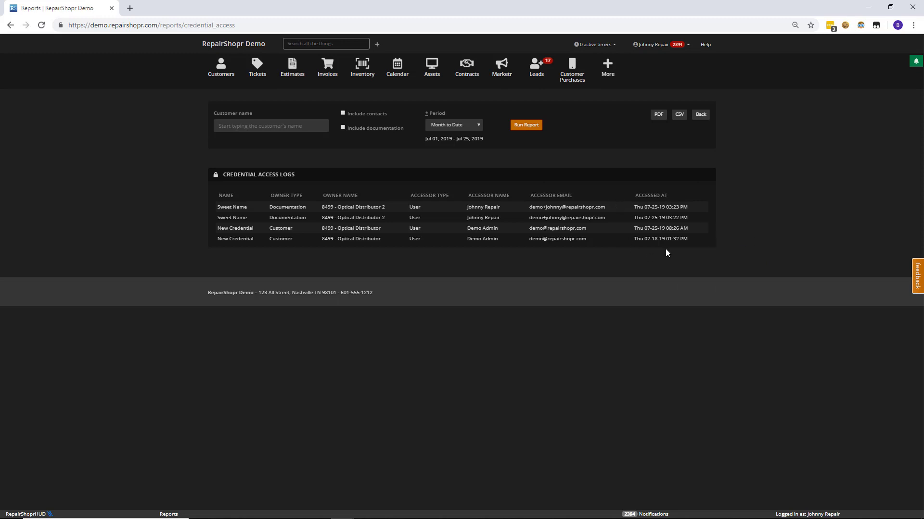
left_click(607, 66)
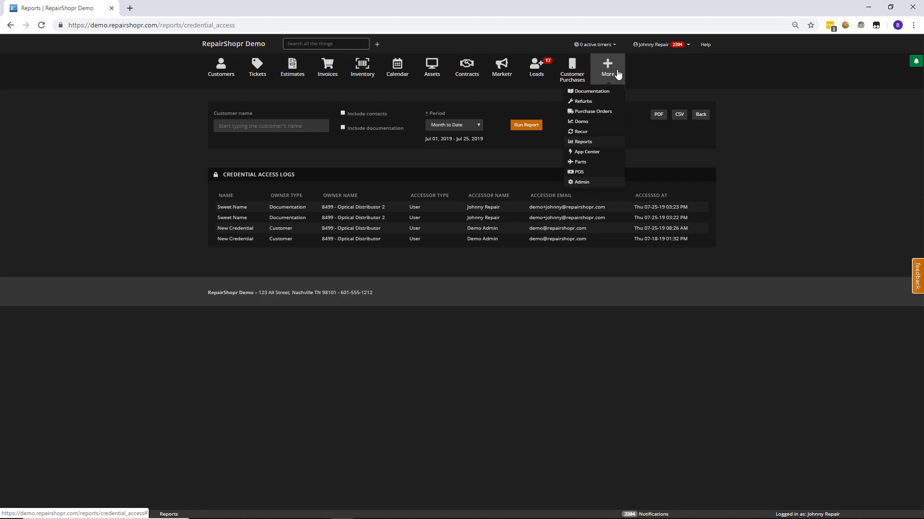
mouse_move(636, 139)
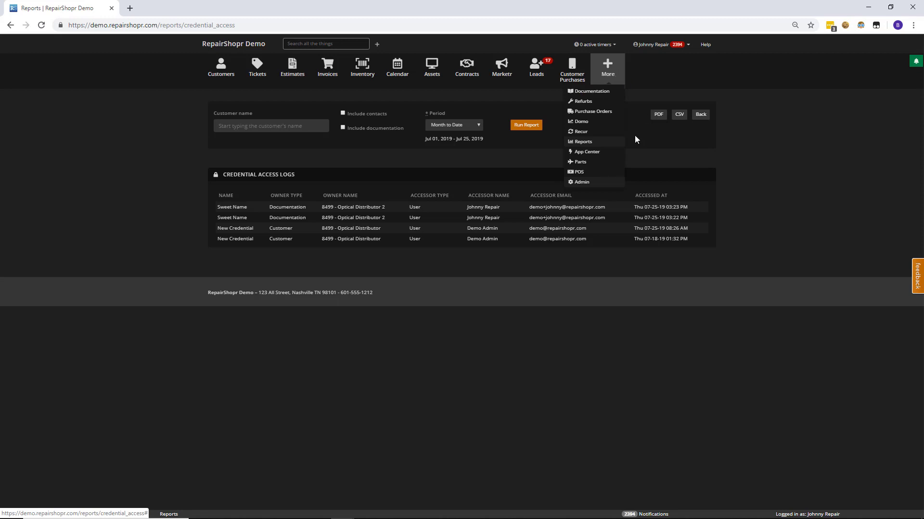
- From Admin, open Portal User Permission Groups and choose Edit on the Admin Portal Group
left_click(583, 141)
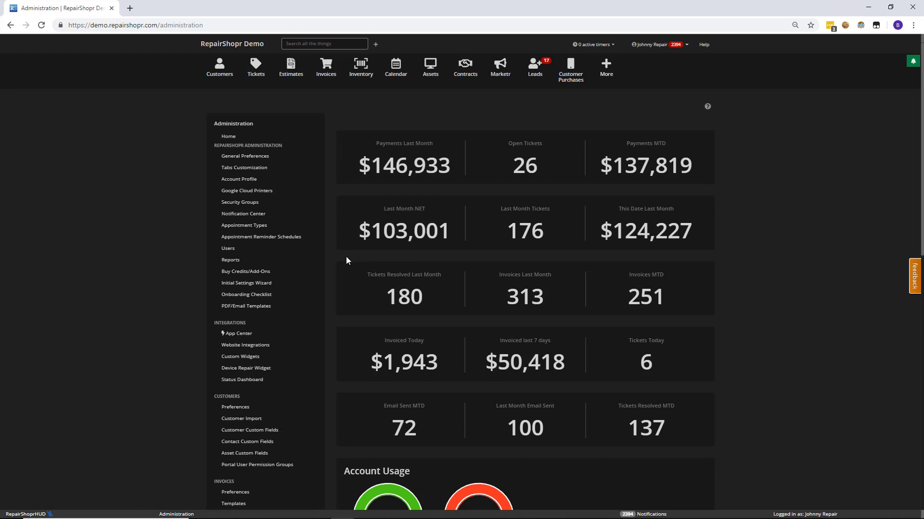
scroll("down", 3)
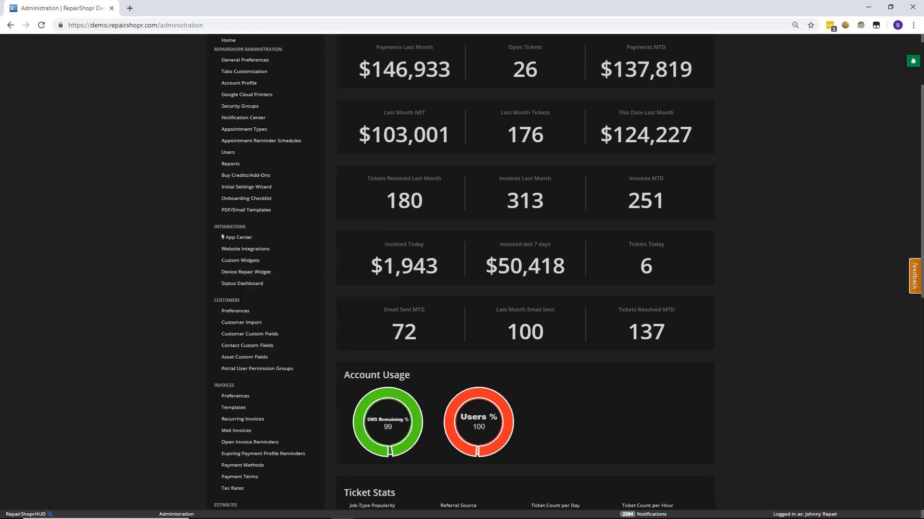
mouse_move(257, 368)
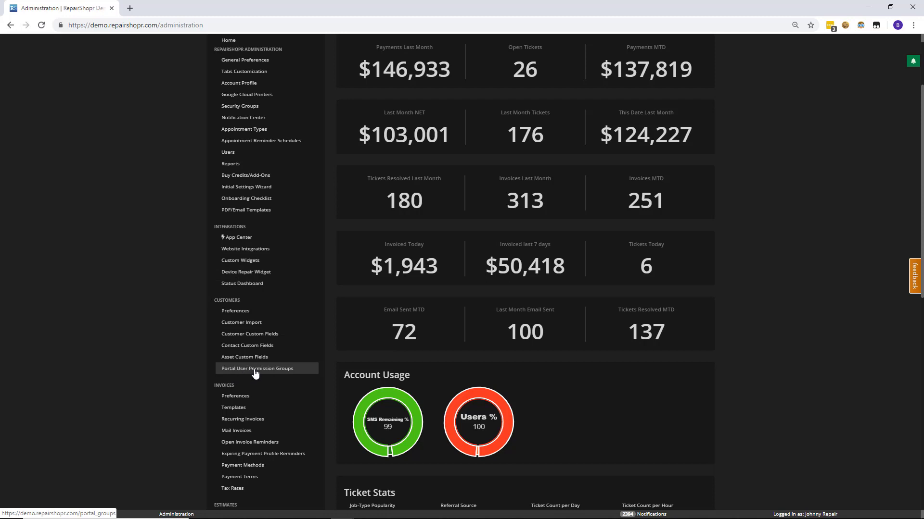
left_click(257, 368)
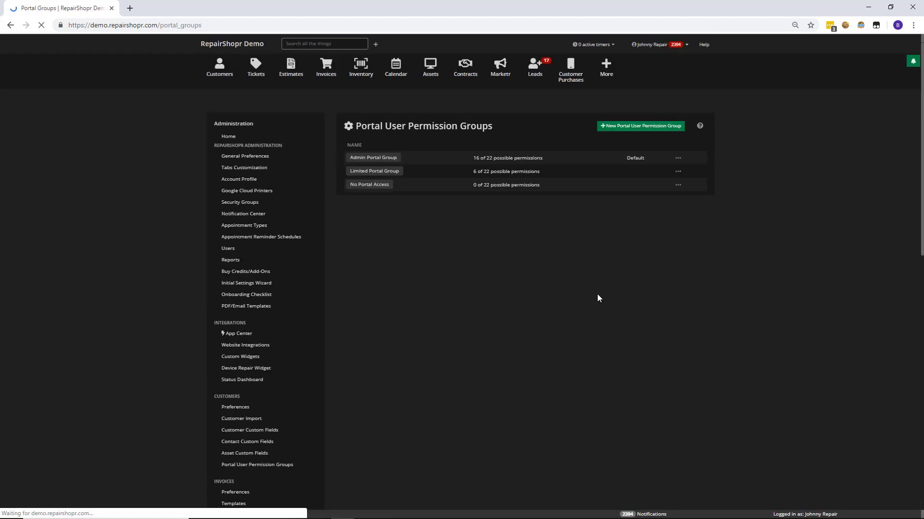
left_click(678, 158)
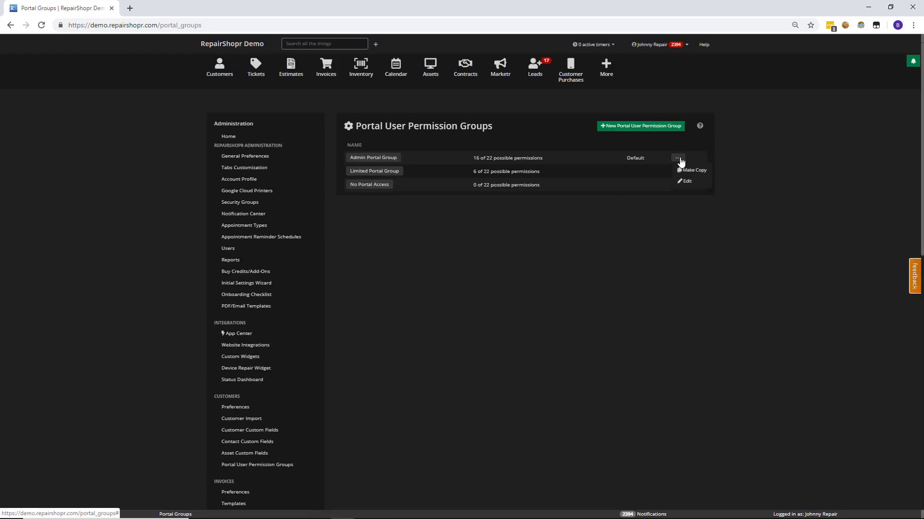
left_click(685, 181)
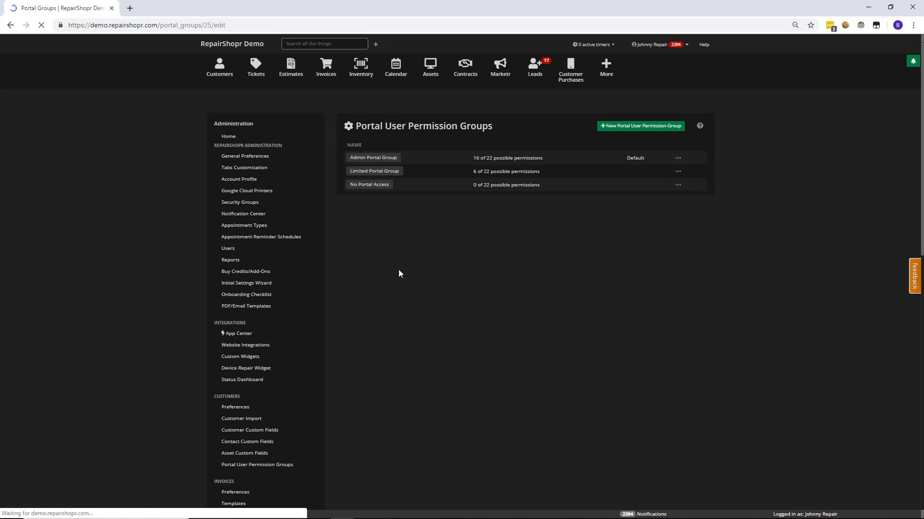
- Review the Admin Portal Group's unchecked Credentials - View All and View Mine options
left_click(372, 157)
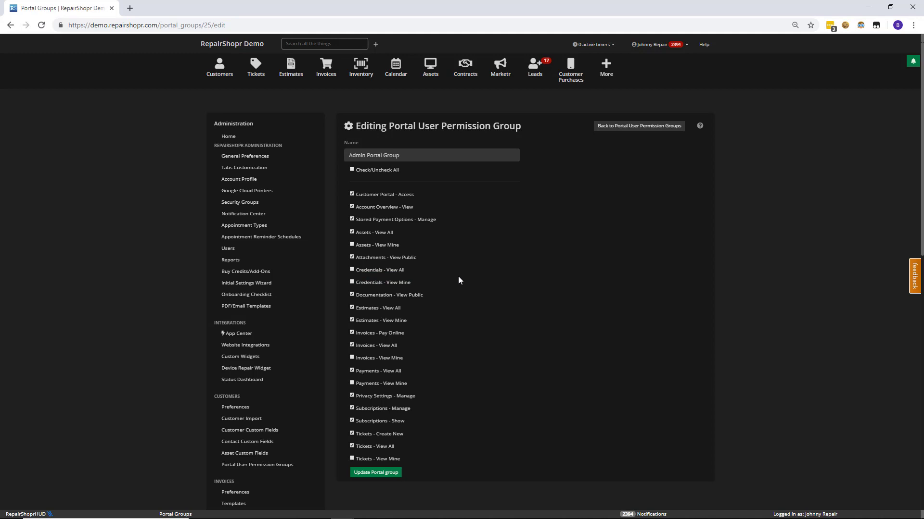
mouse_move(374, 221)
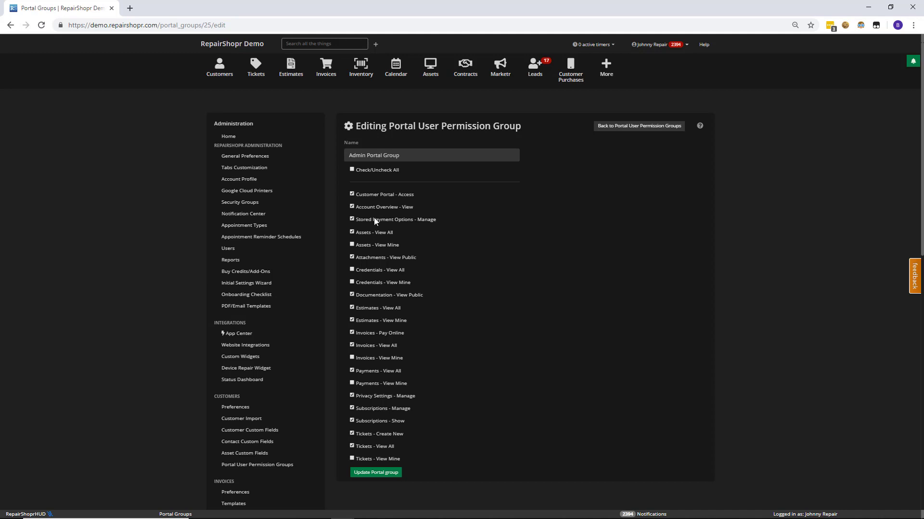
mouse_move(385, 279)
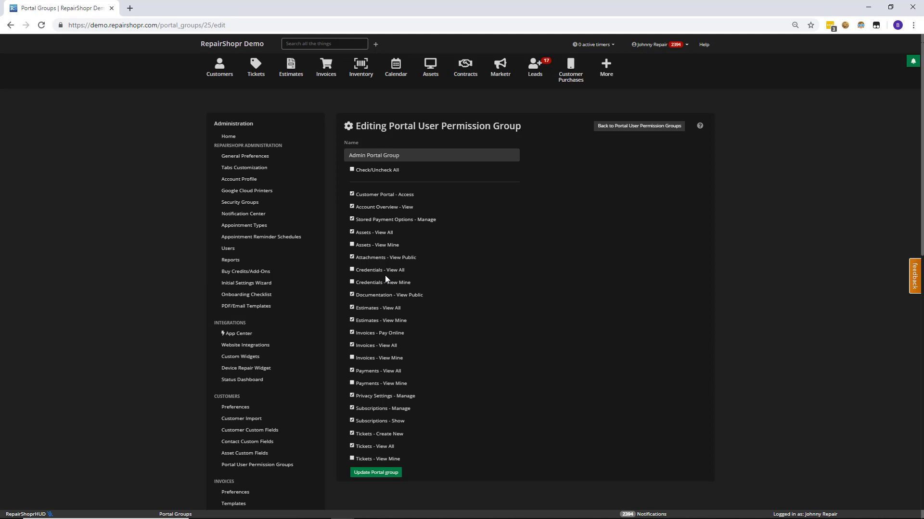